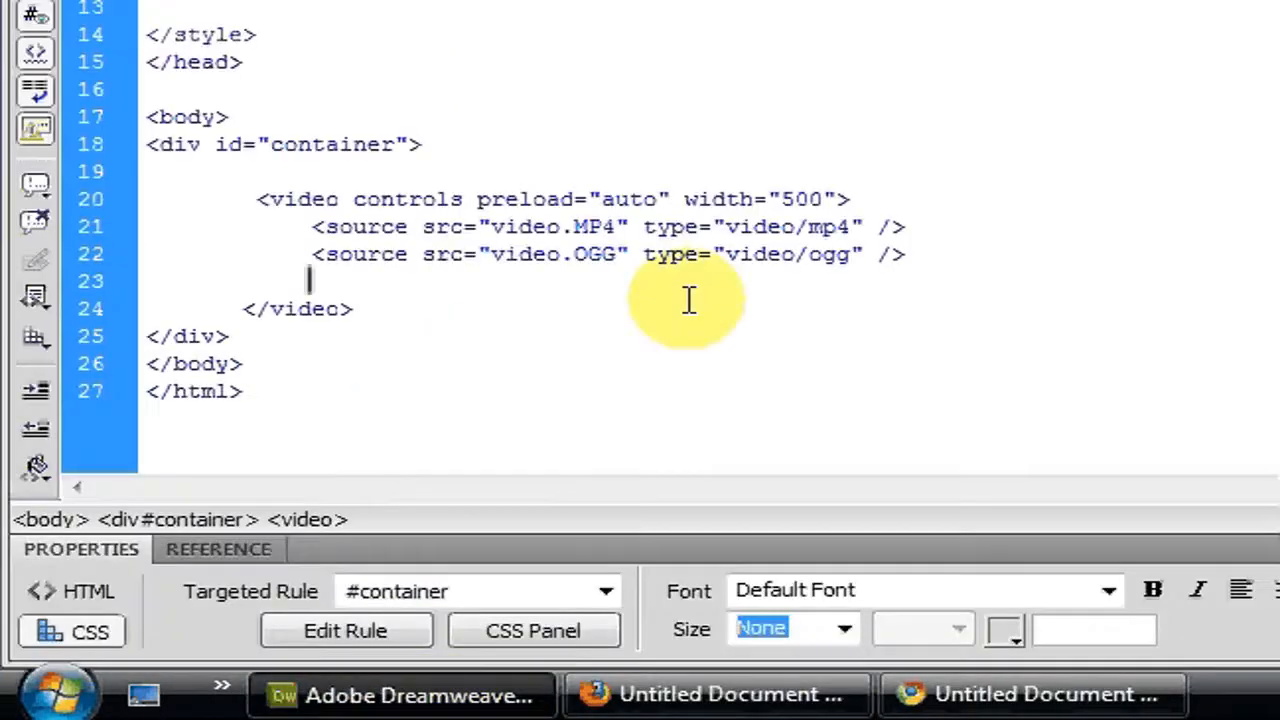
Step: Give the style tag in the head a type attribute via the code hint
scroll(up, 3)
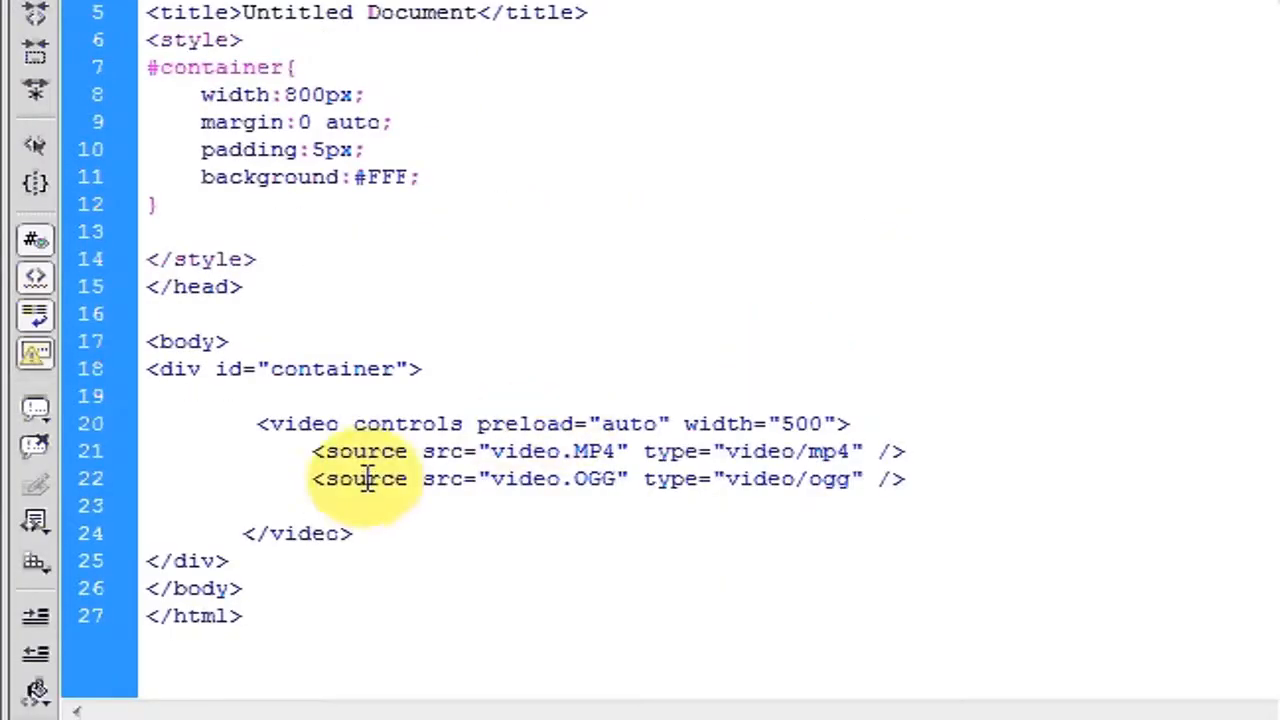
scroll(up, 3)
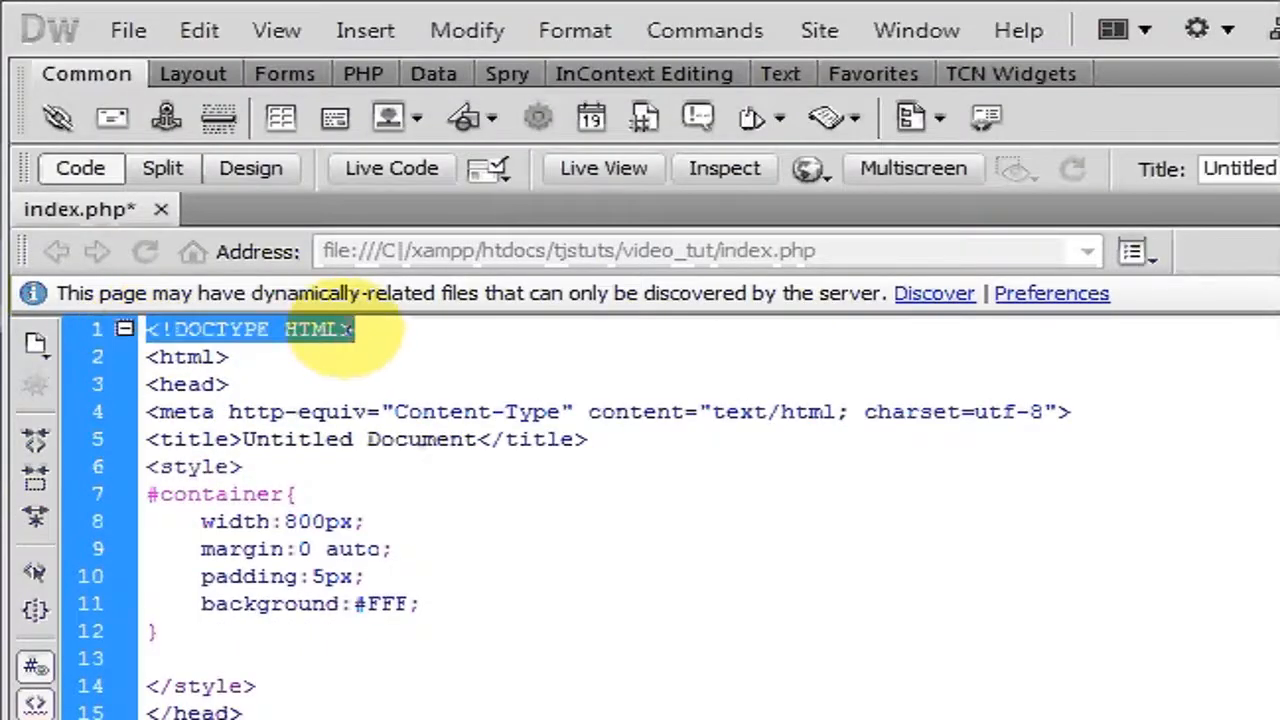
click(356, 328)
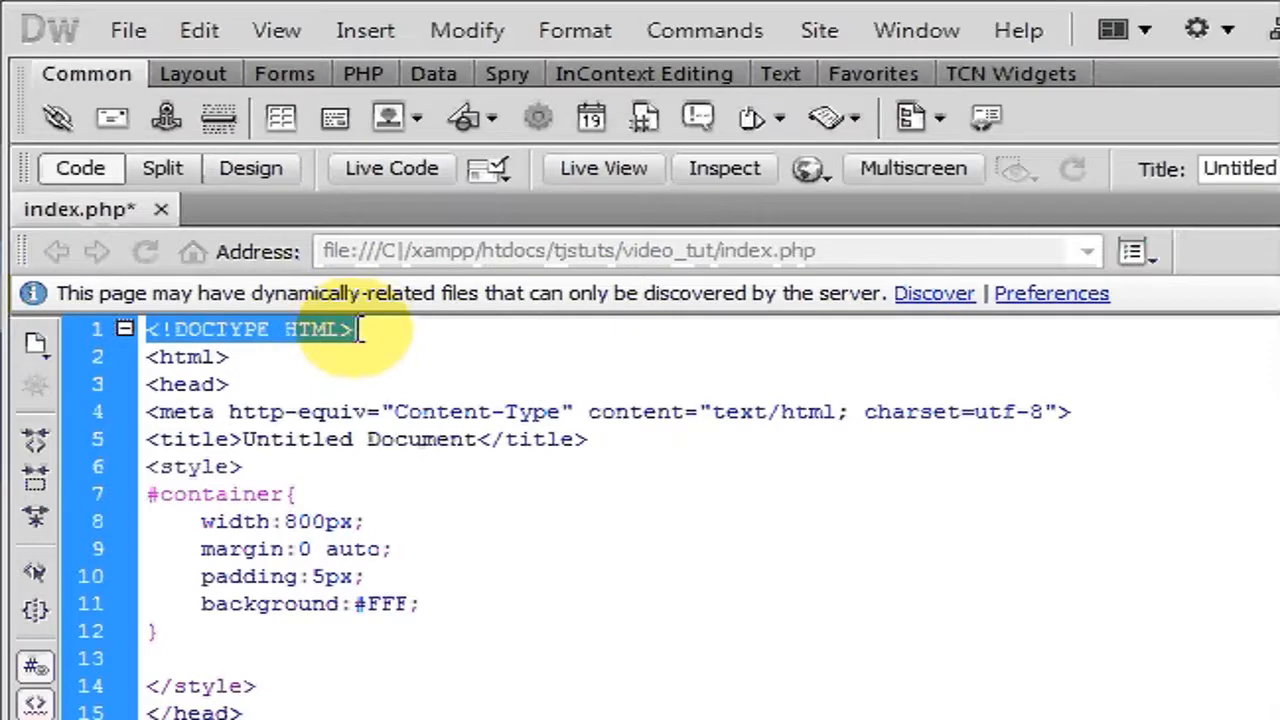
mouse_move(358, 356)
text( r)
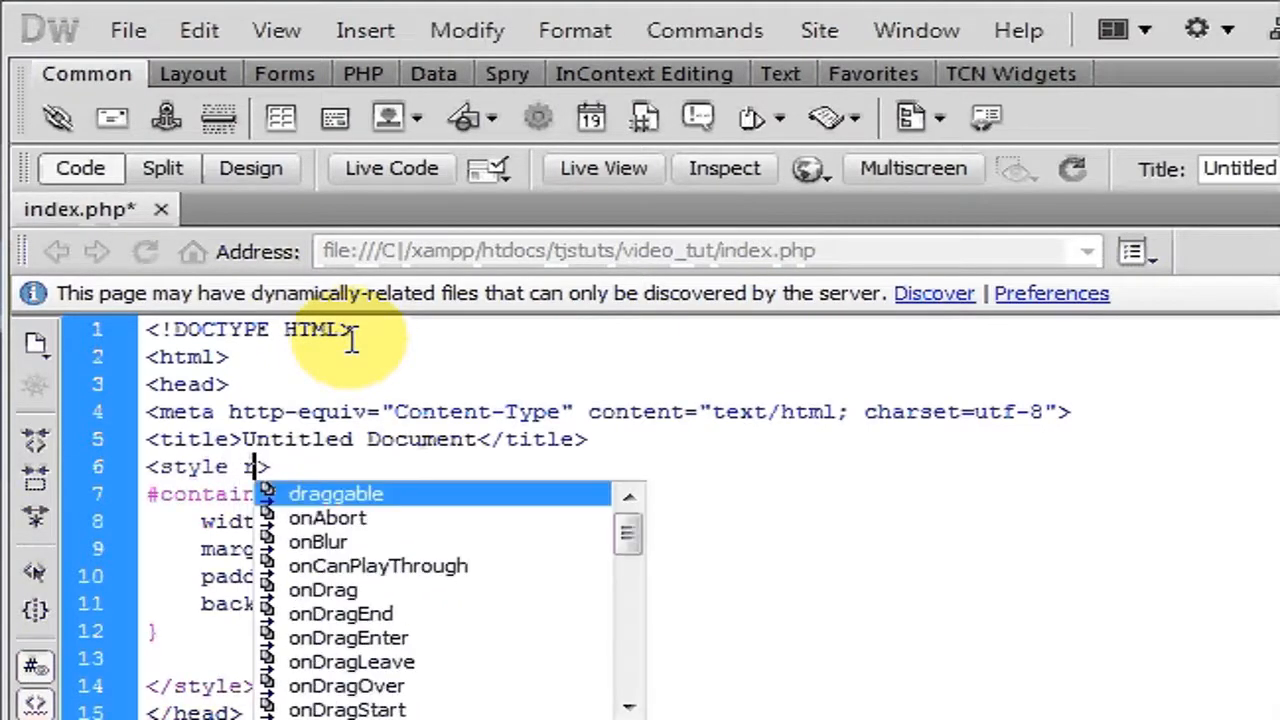
text(type="text/css)
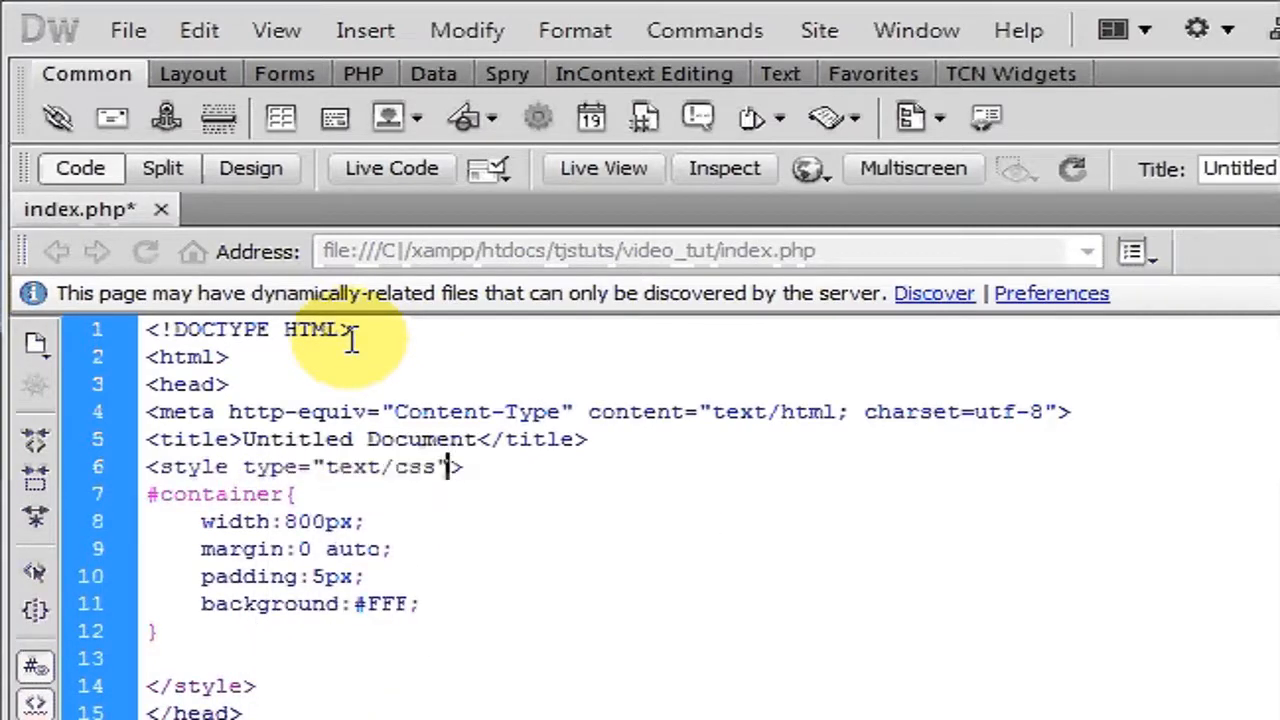
key(Backspace)
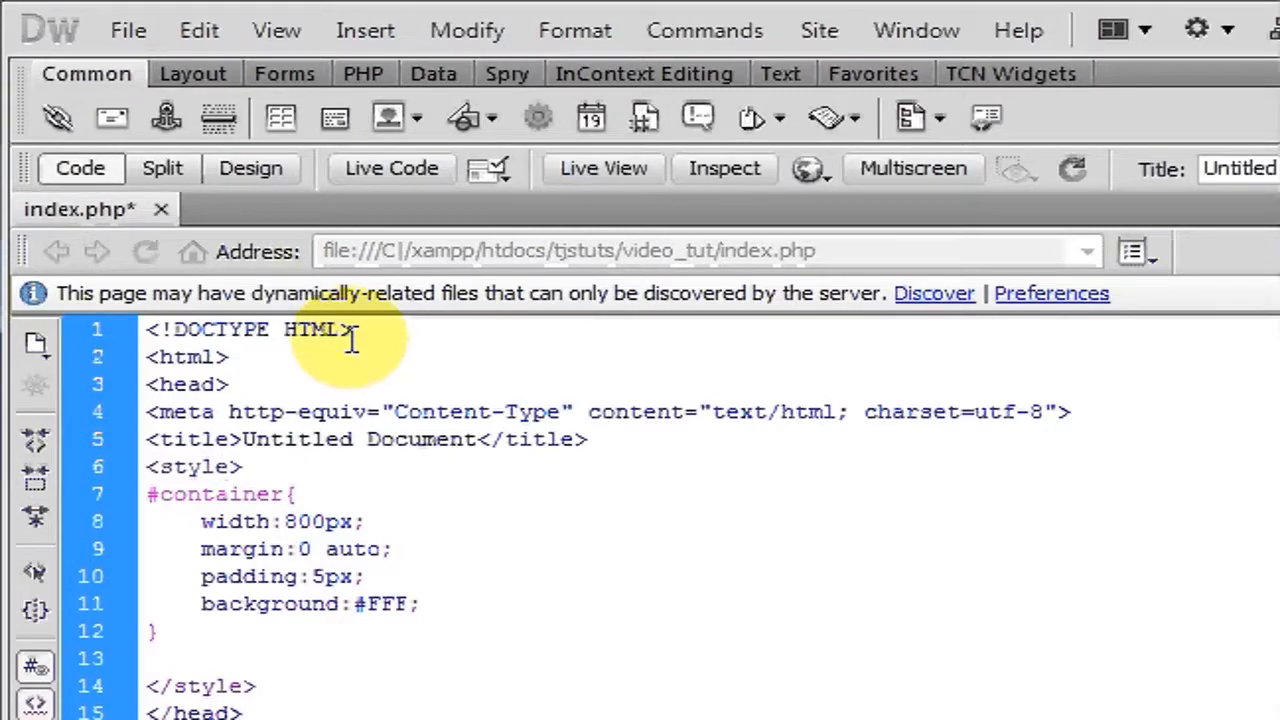
click(228, 466)
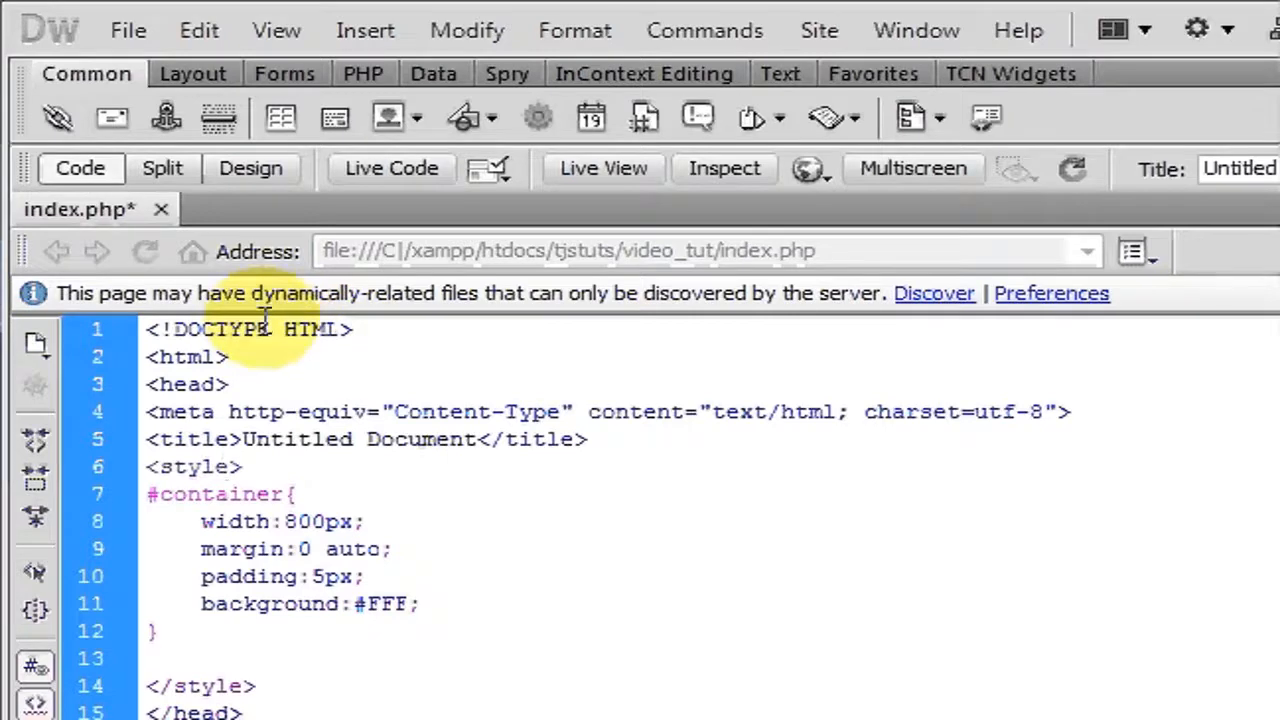
click(236, 466)
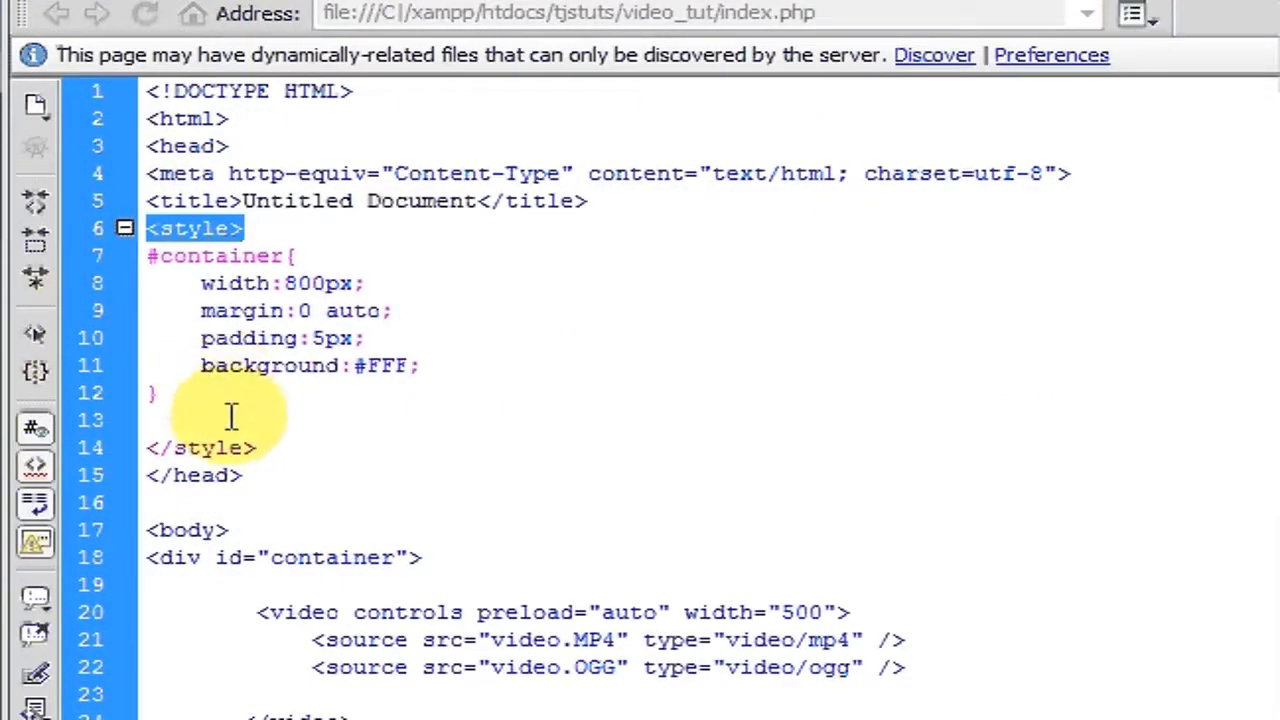
Step: Add an empty <script></script> block on a new line after the style block
click(256, 448)
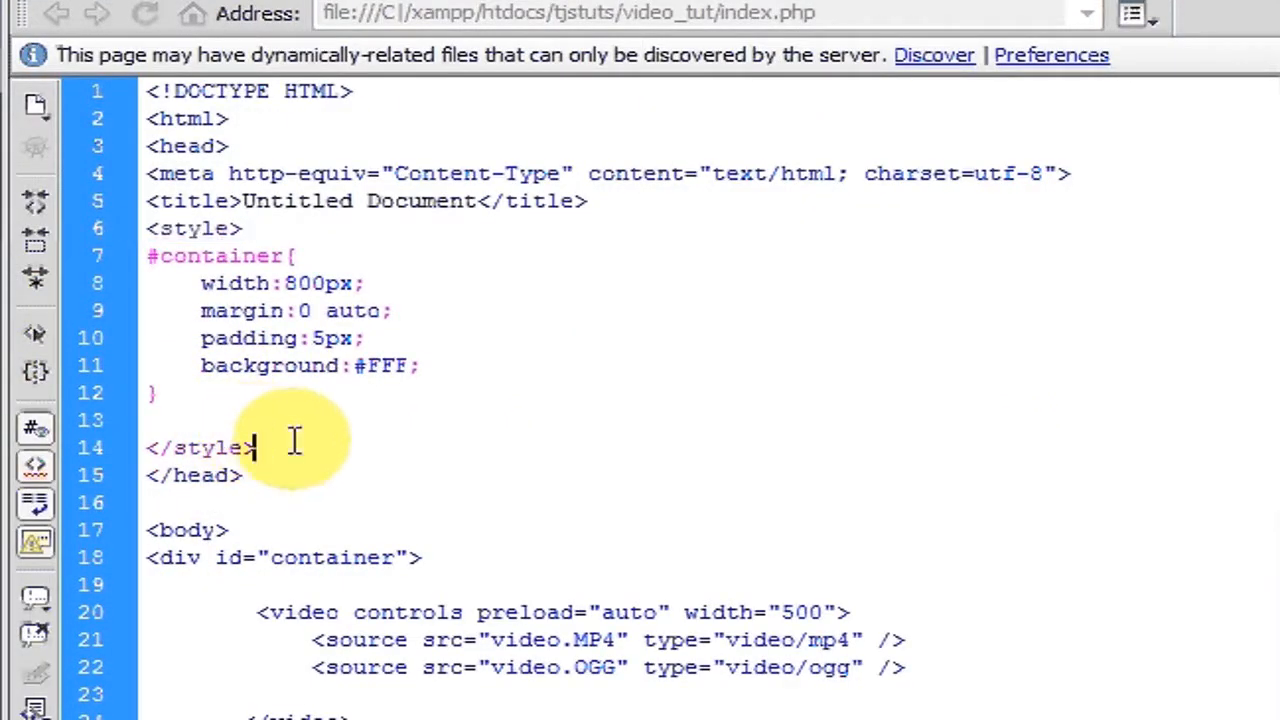
key(Return)
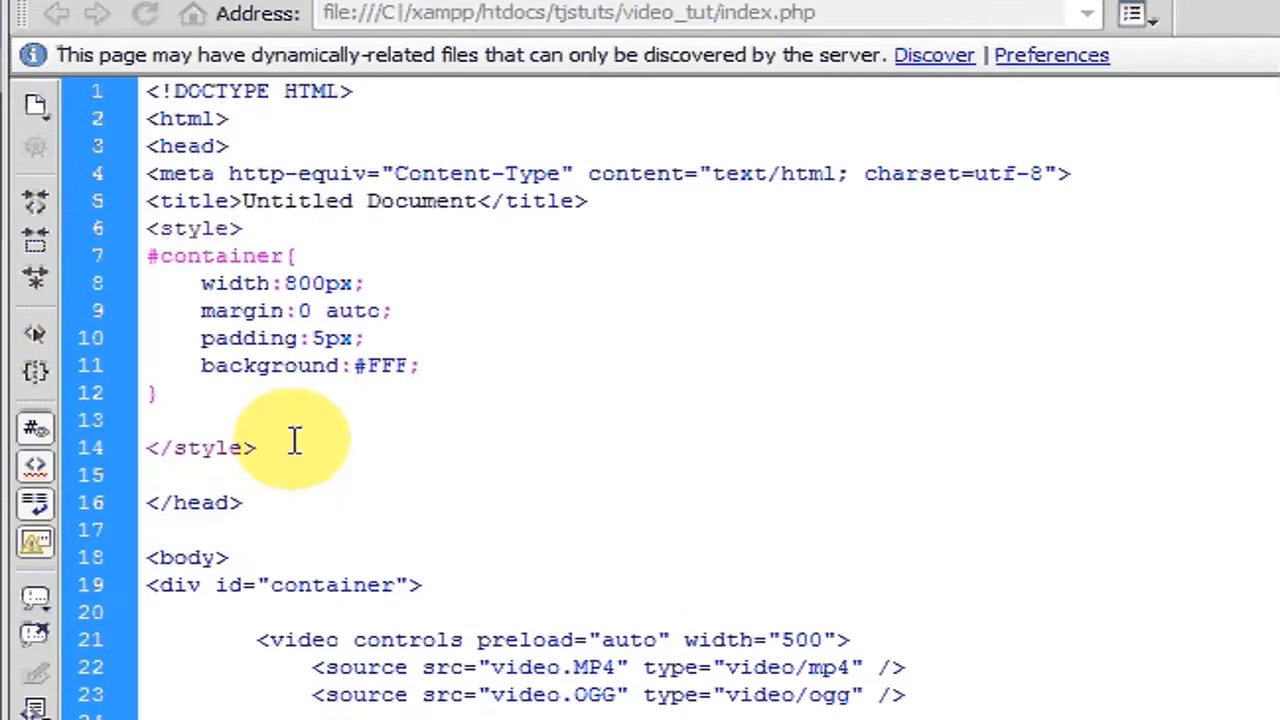
text(<script>)
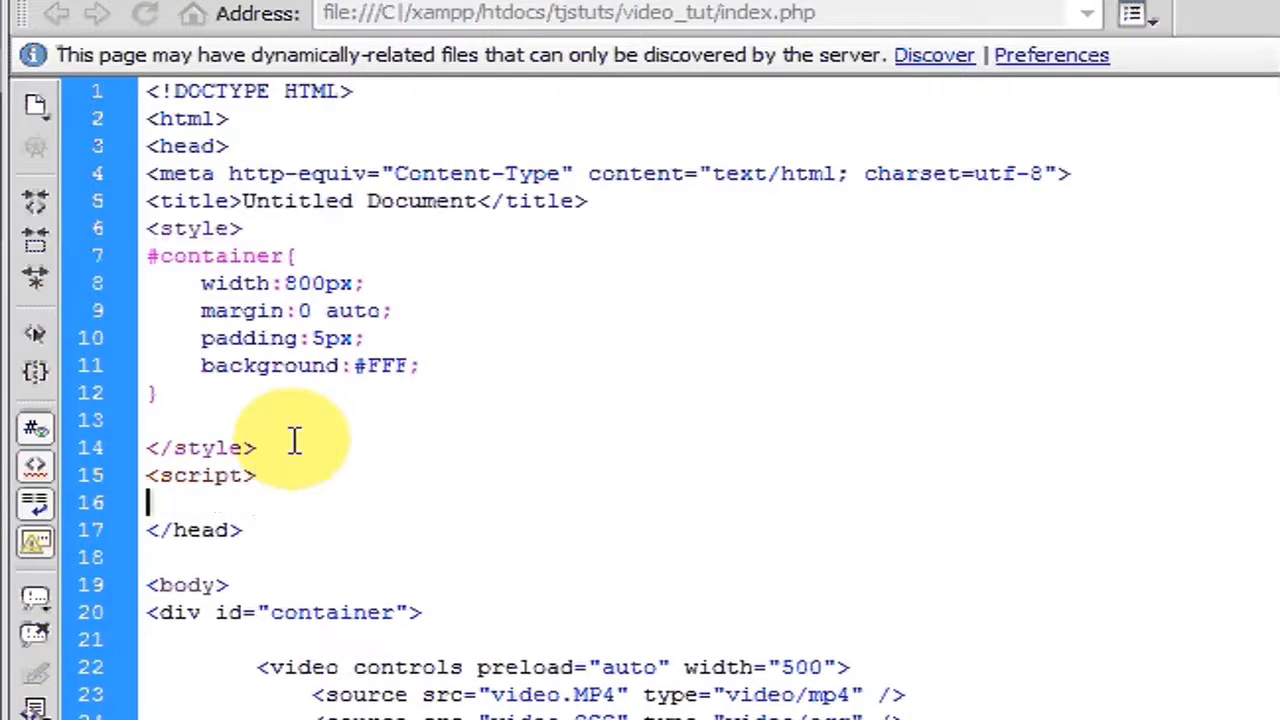
text(</script>)
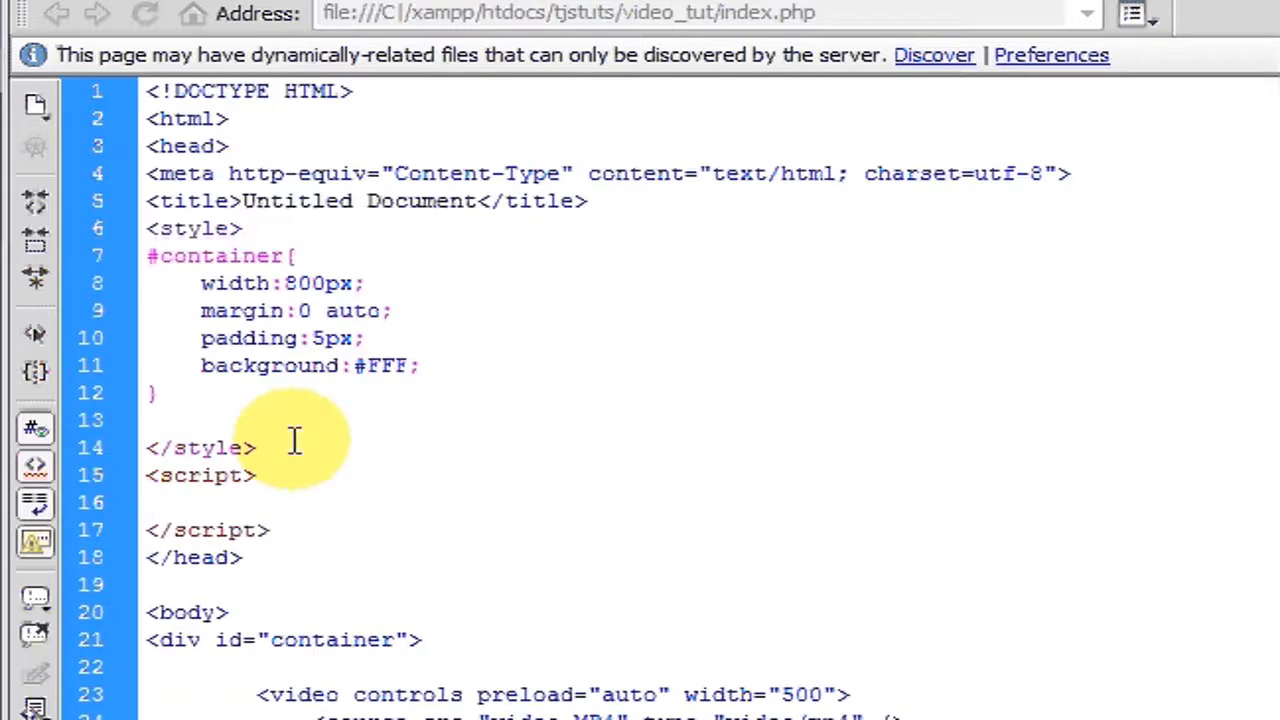
Step: Select the empty script block and delete it, leaving a blank line
click(148, 502)
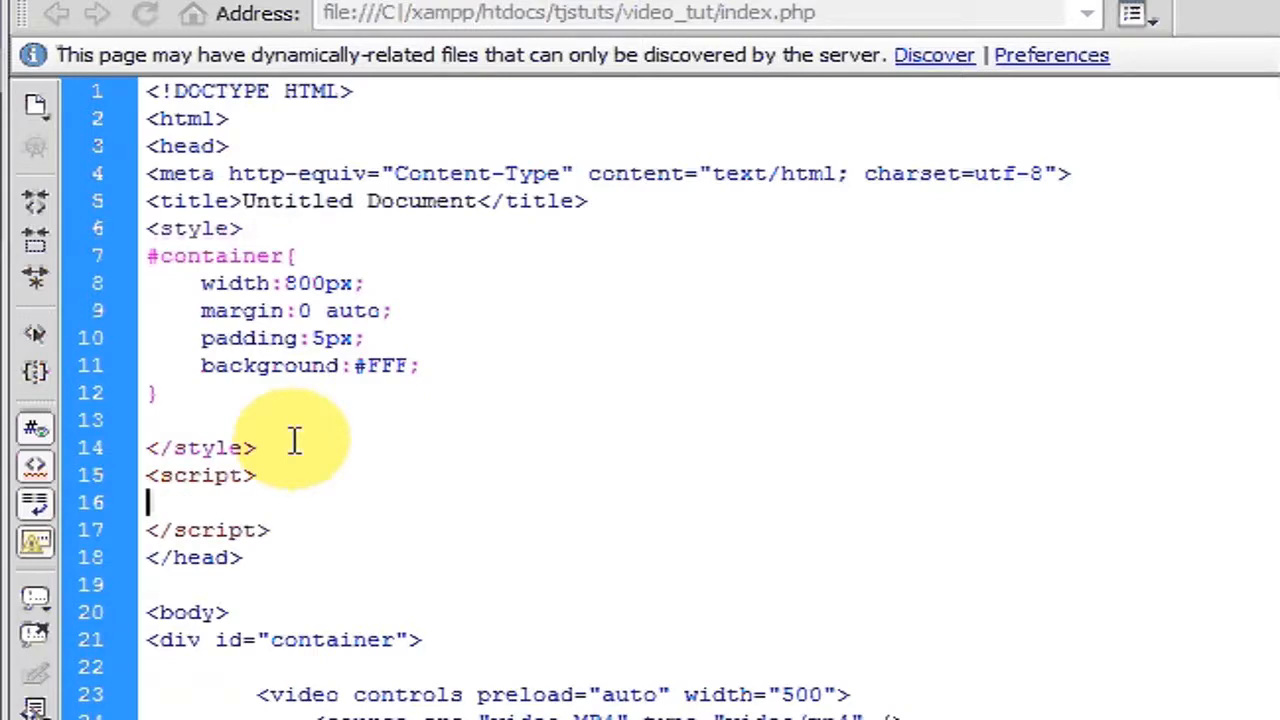
drag(148, 476, 270, 530)
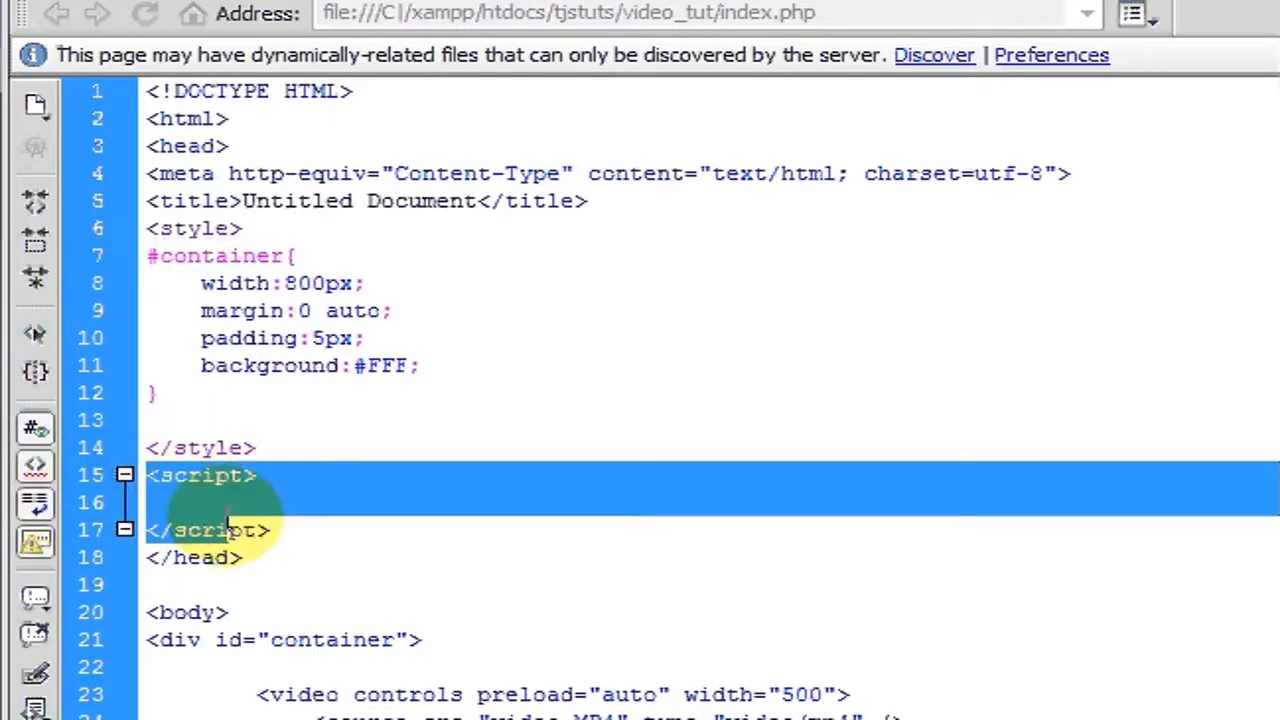
key(Delete)
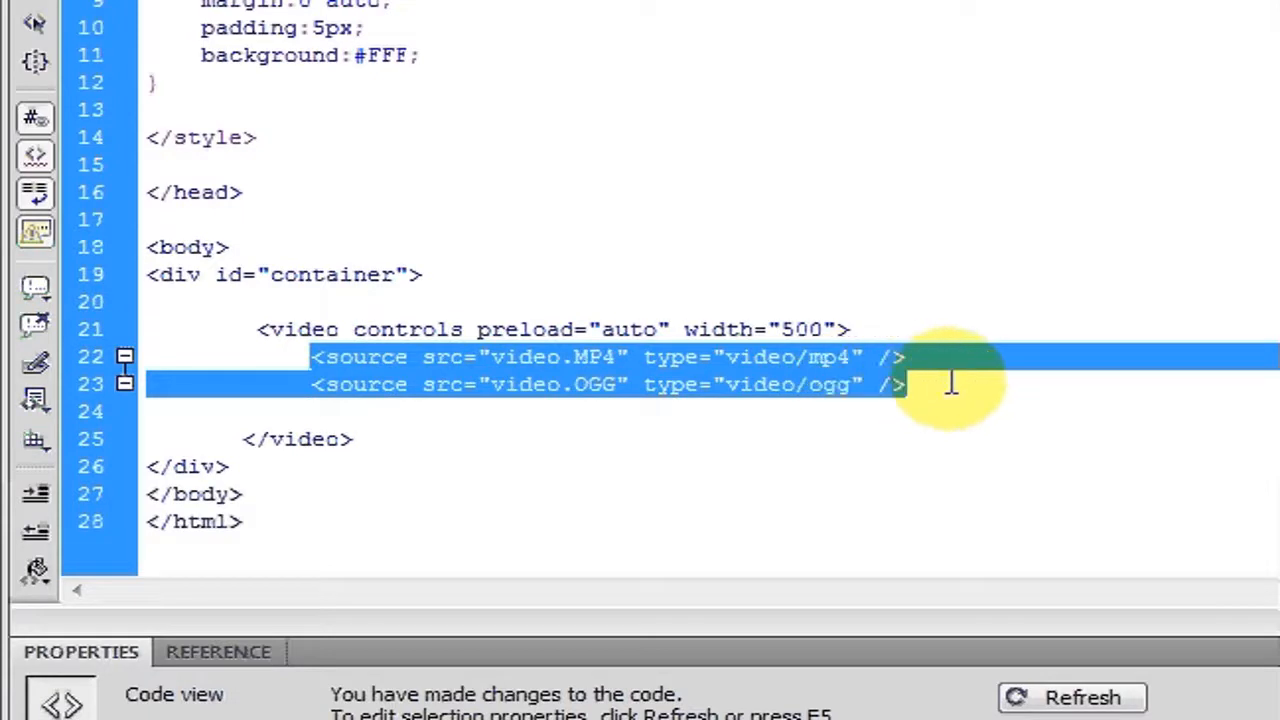
Step: Delete both source lines and all the video tag's attributes, then begin a new tag inside it
key(Delete)
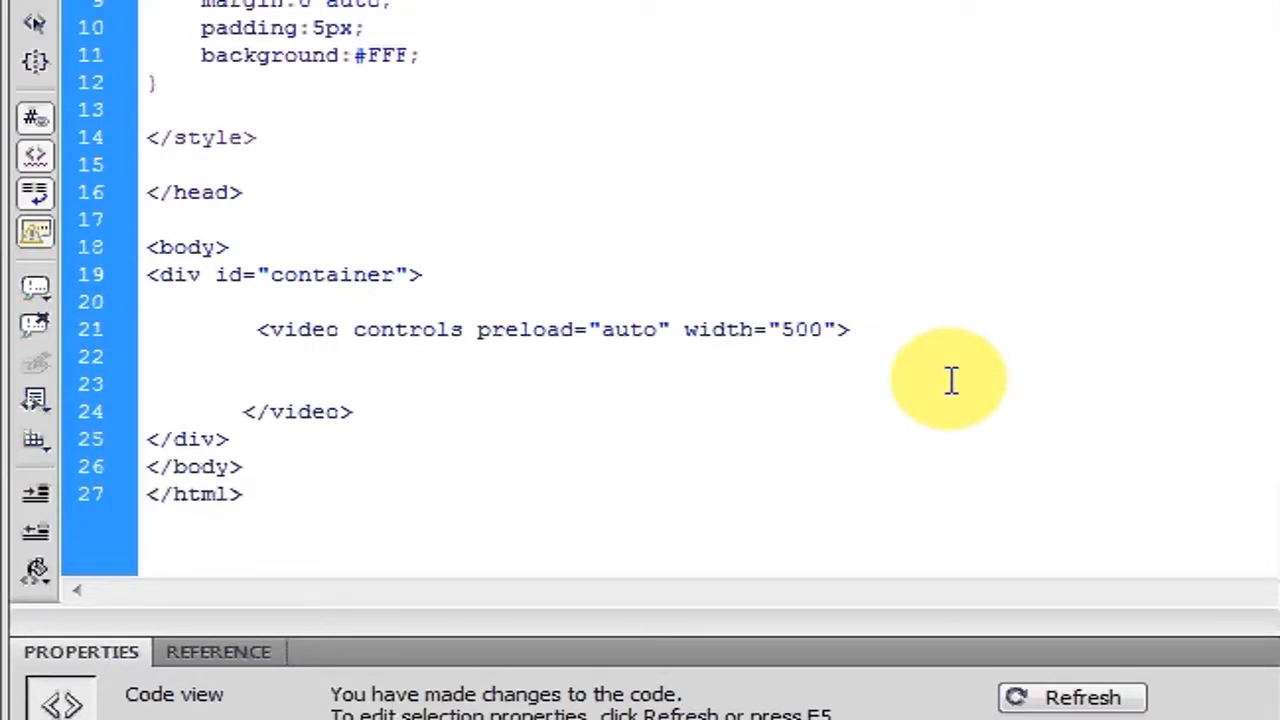
click(310, 356)
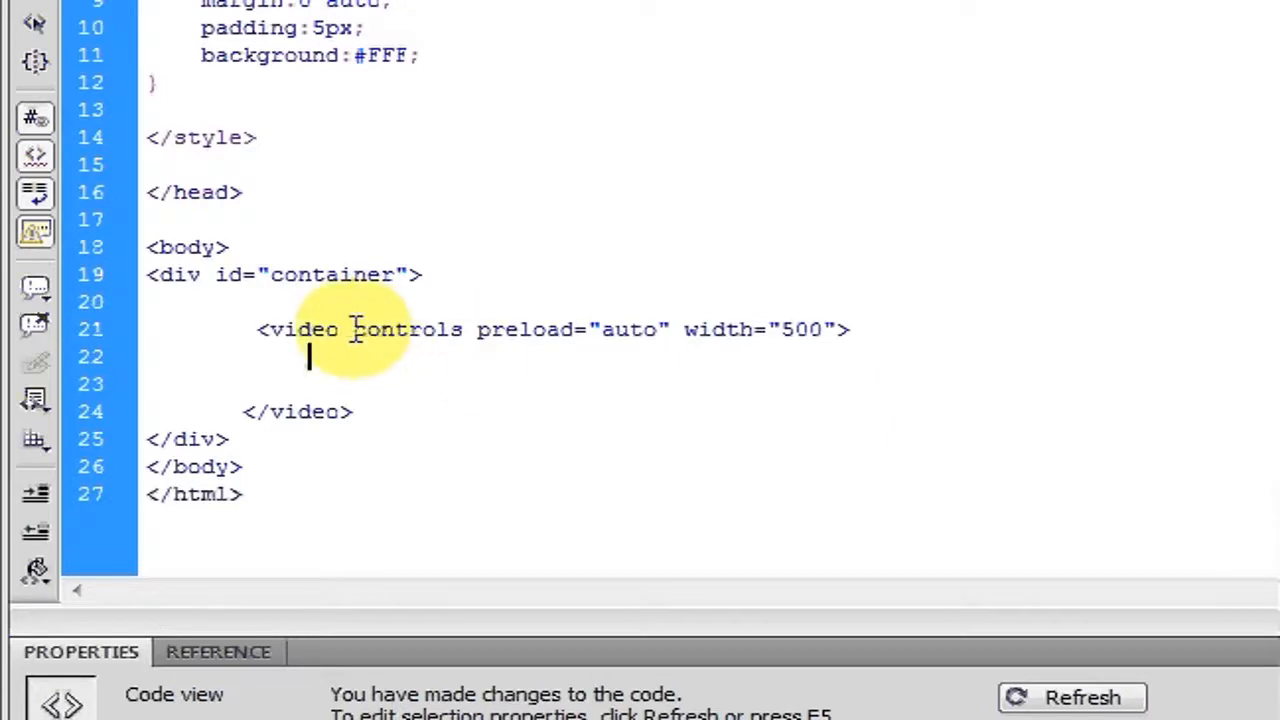
drag(352, 328, 844, 328)
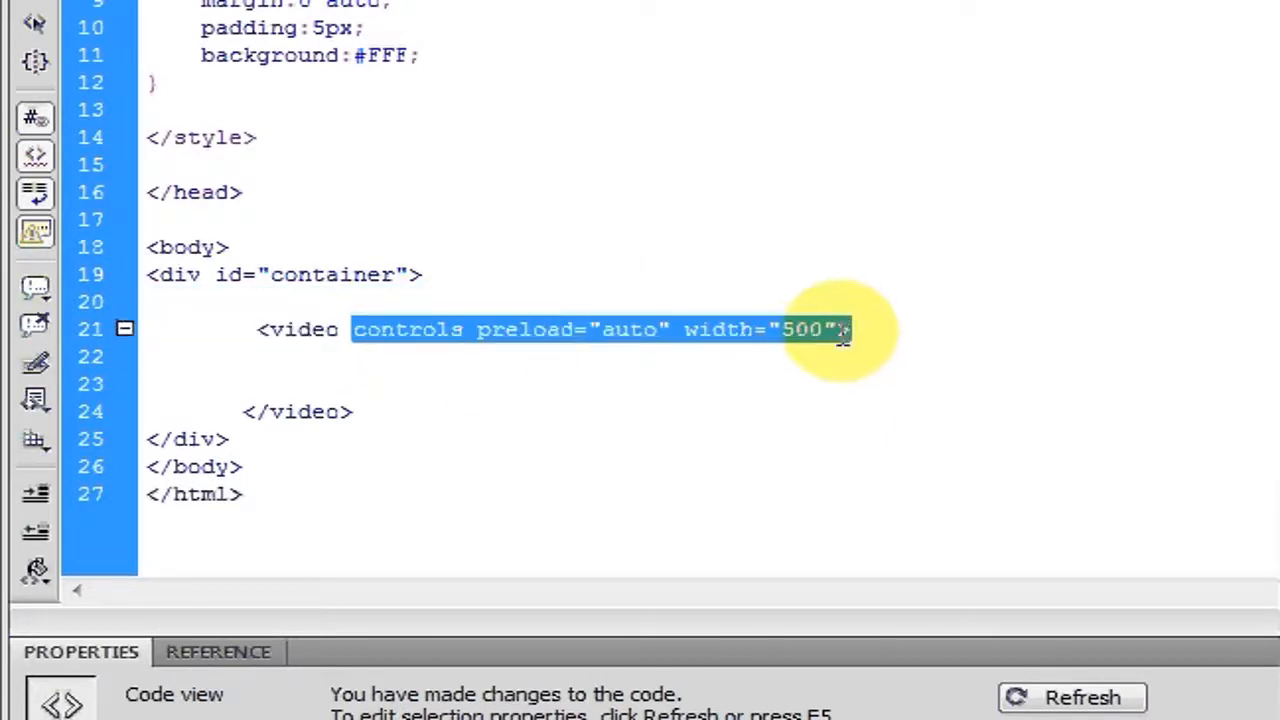
key(Delete)
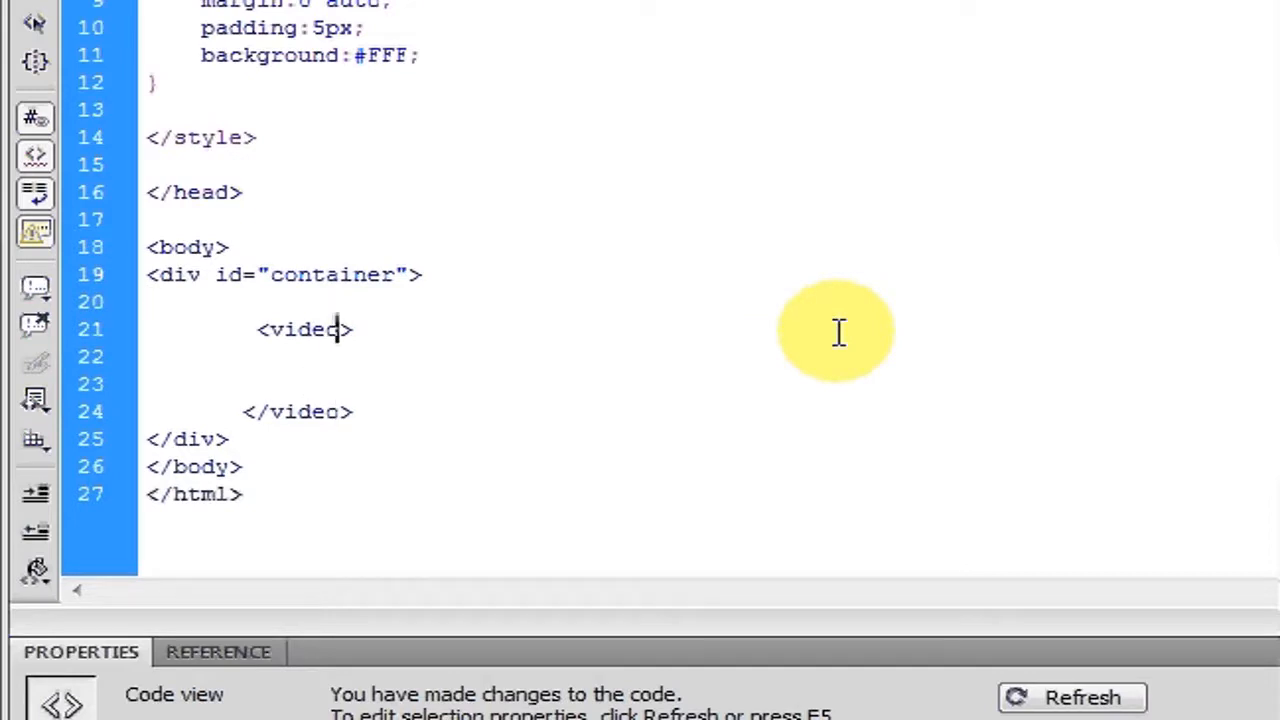
text(<)
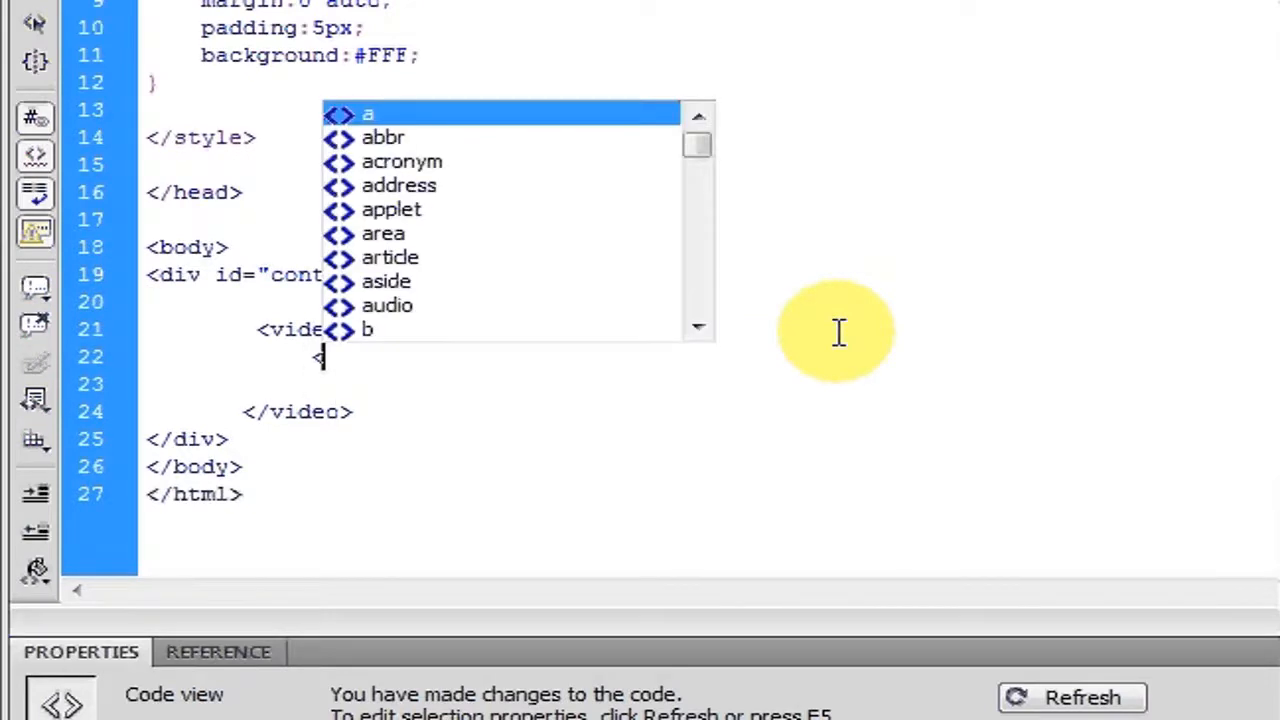
Step: Start a source element with a src attribute and bring up its file chooser
text(source s)
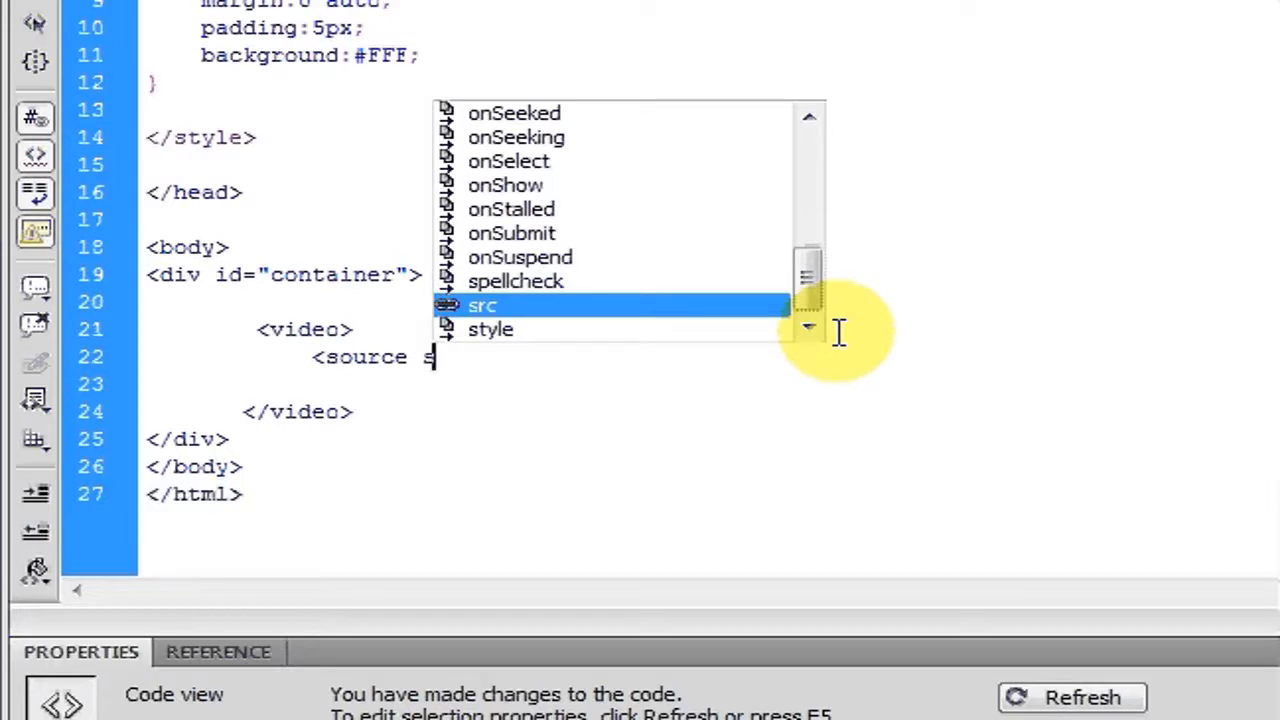
click(482, 304)
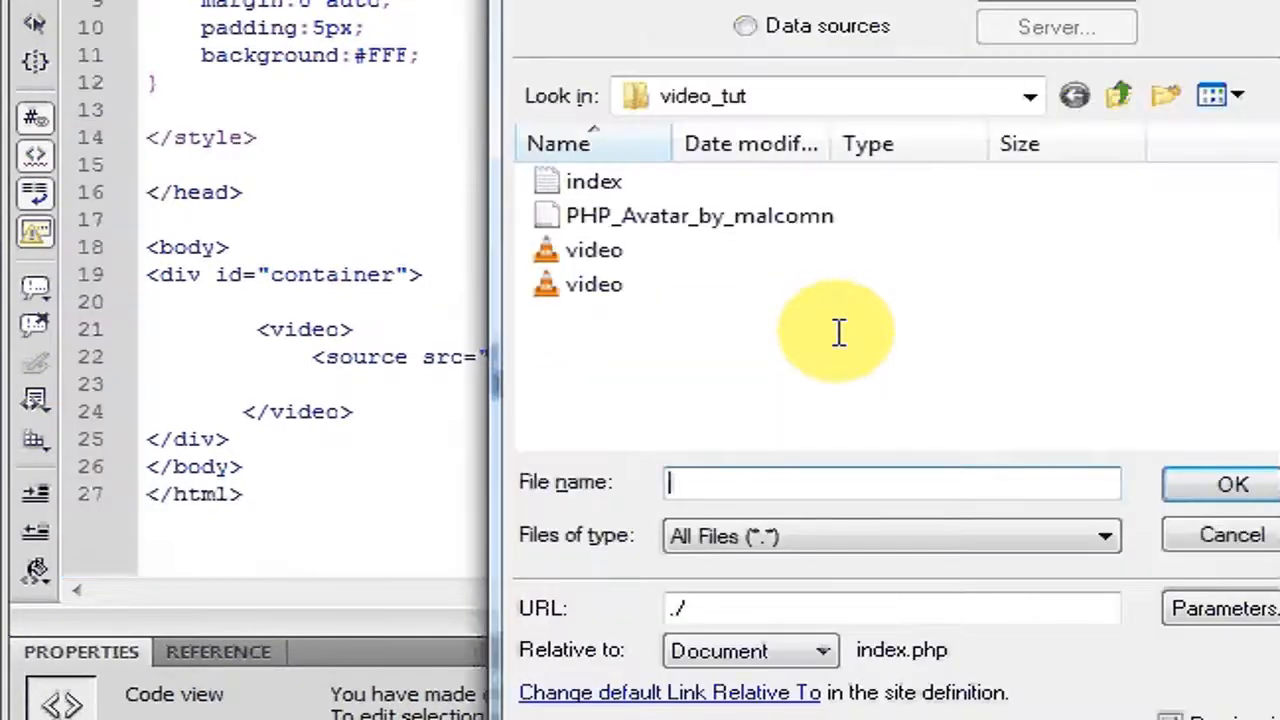
Step: Point the source's src at video.MP4 from the Select File dialog
click(592, 248)
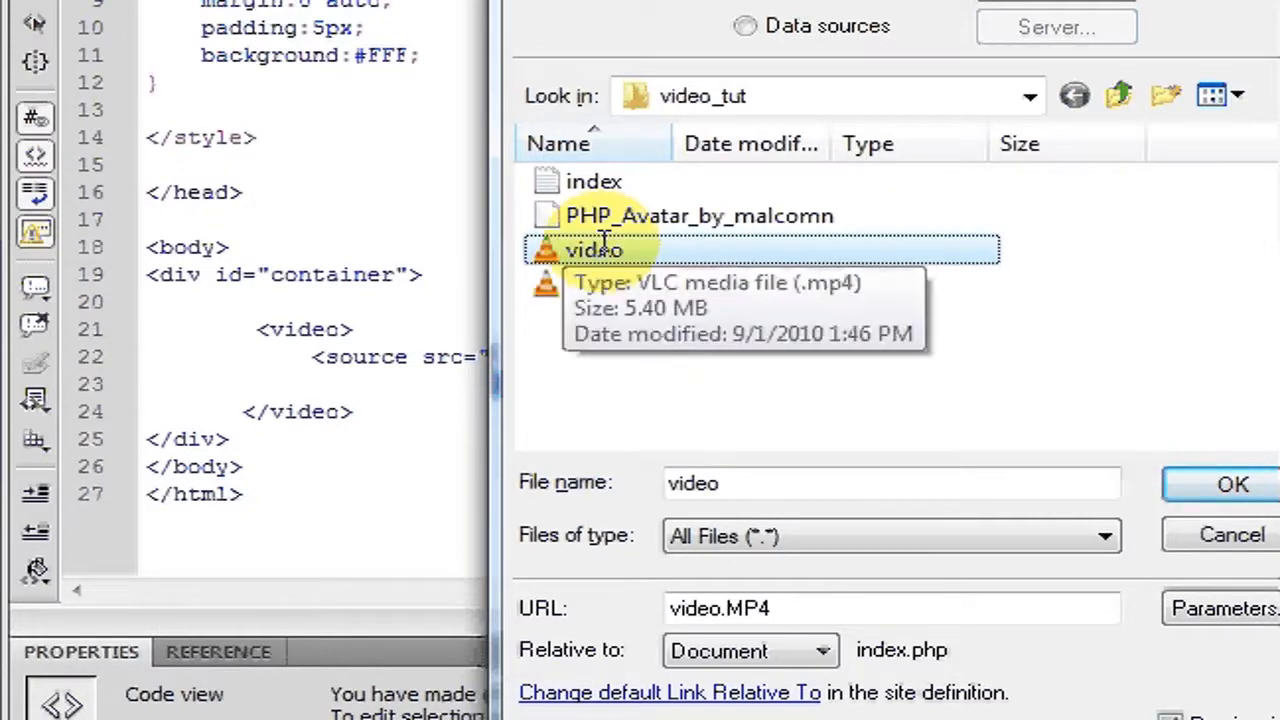
click(1232, 484)
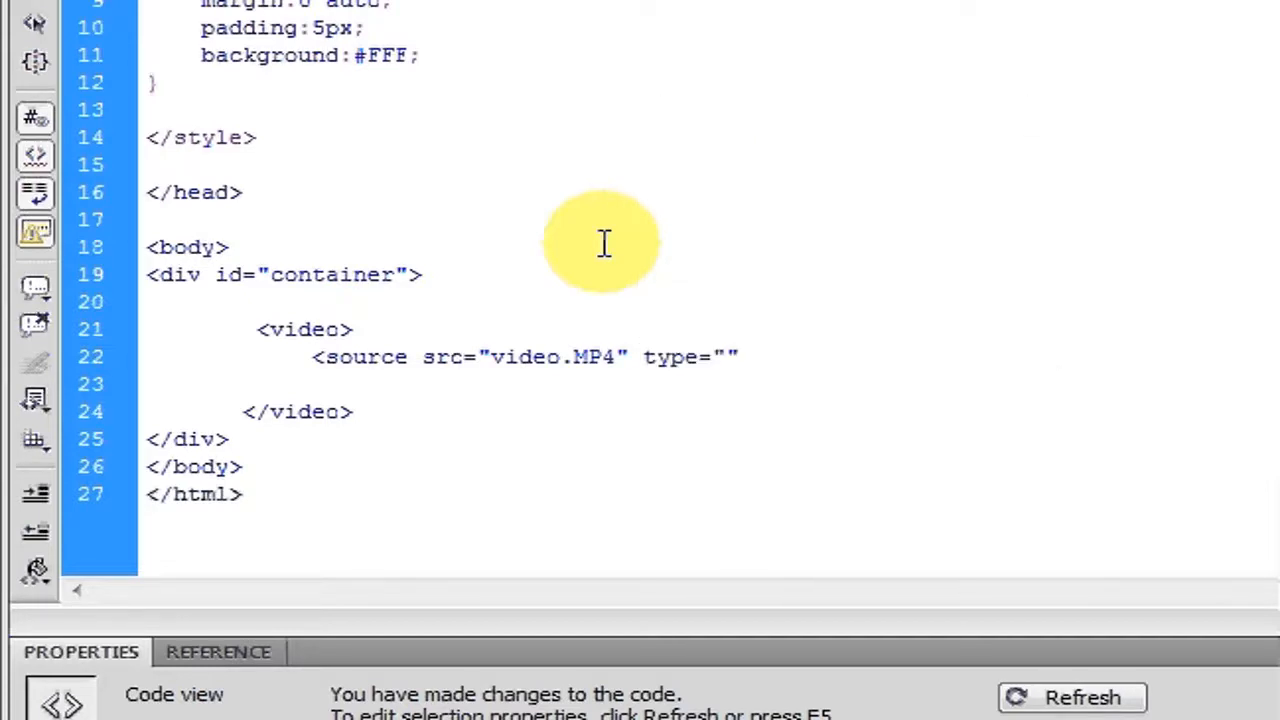
Step: Complete the source line with type="video/mp4" and a self-closing />, then start a new line
click(720, 356)
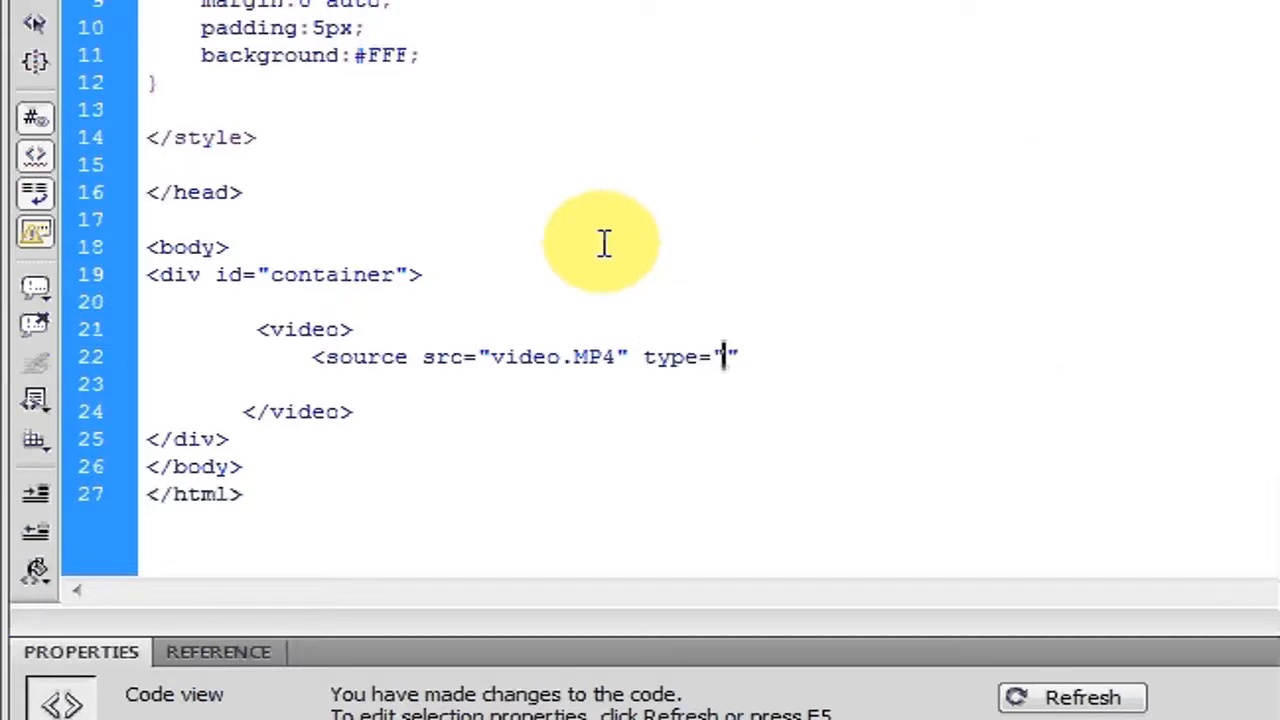
text(video)
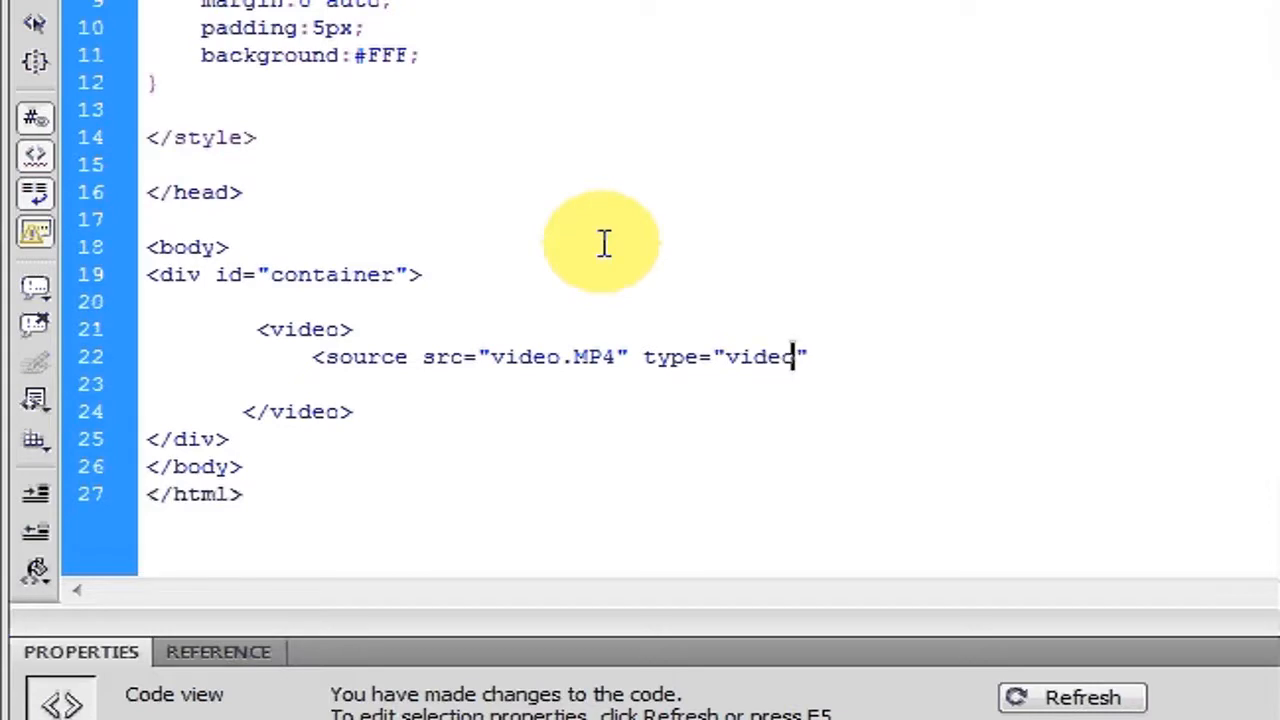
text(/mp)
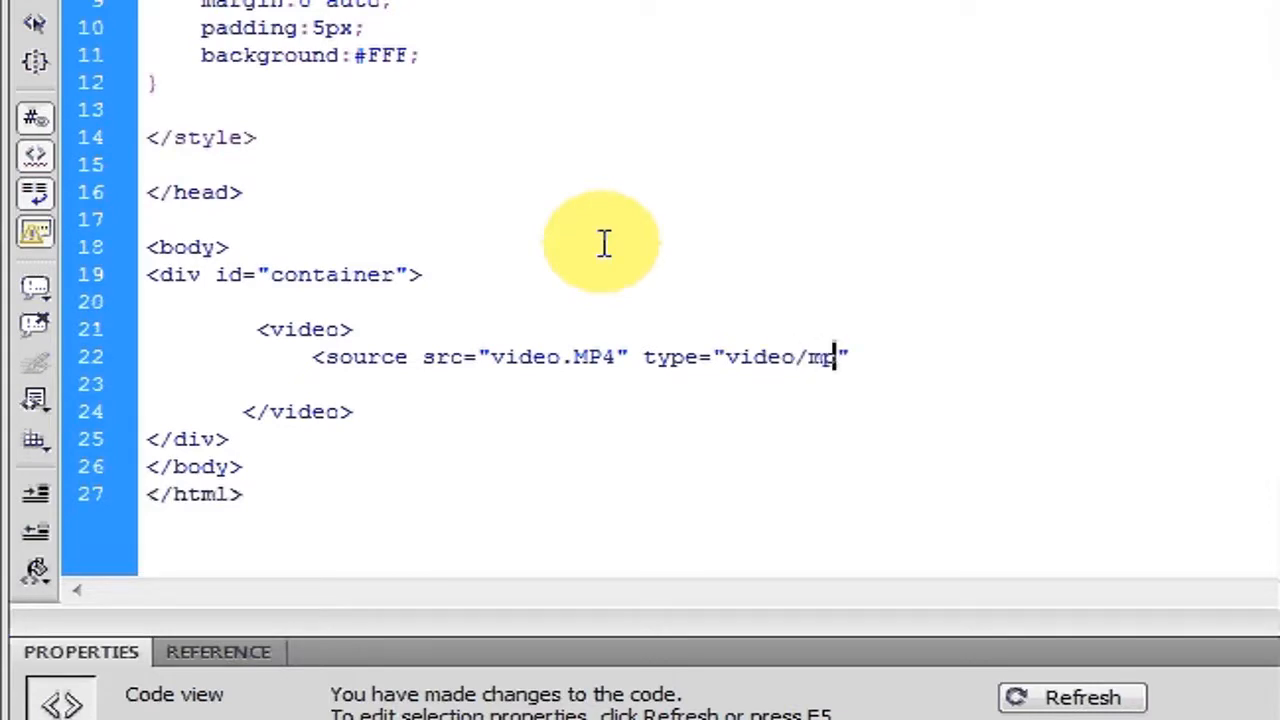
text(4")
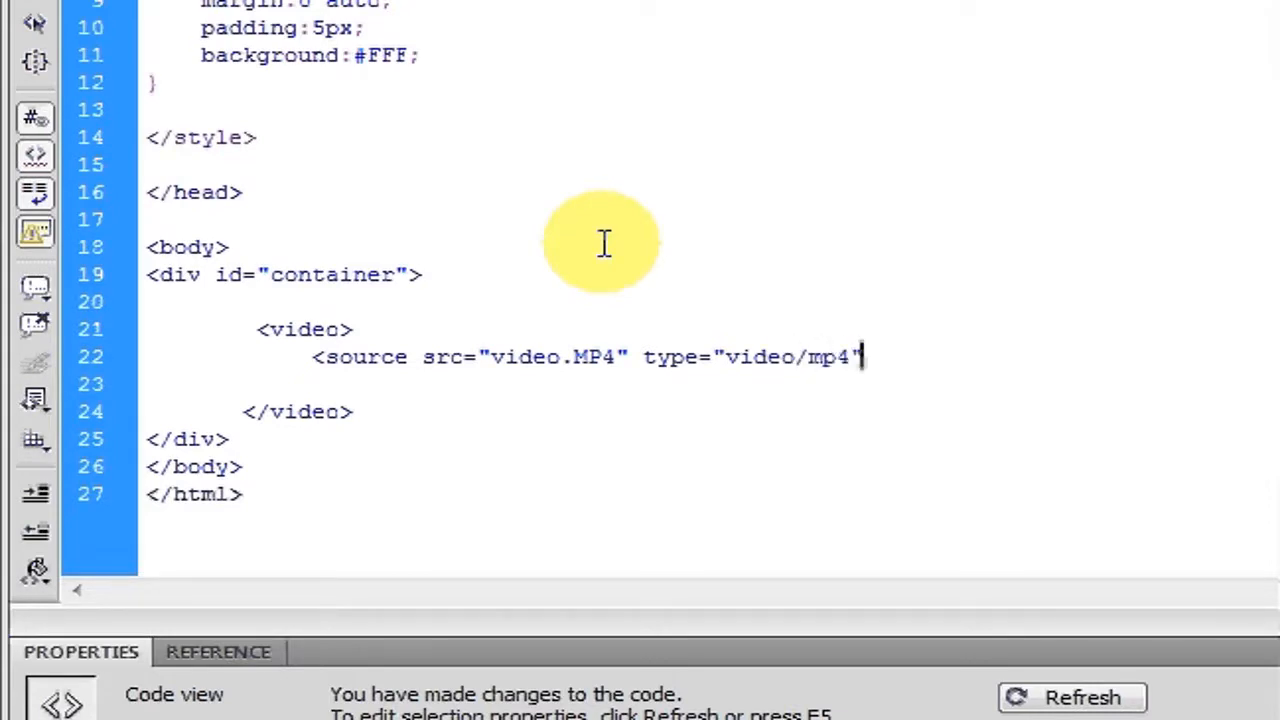
text(/>)
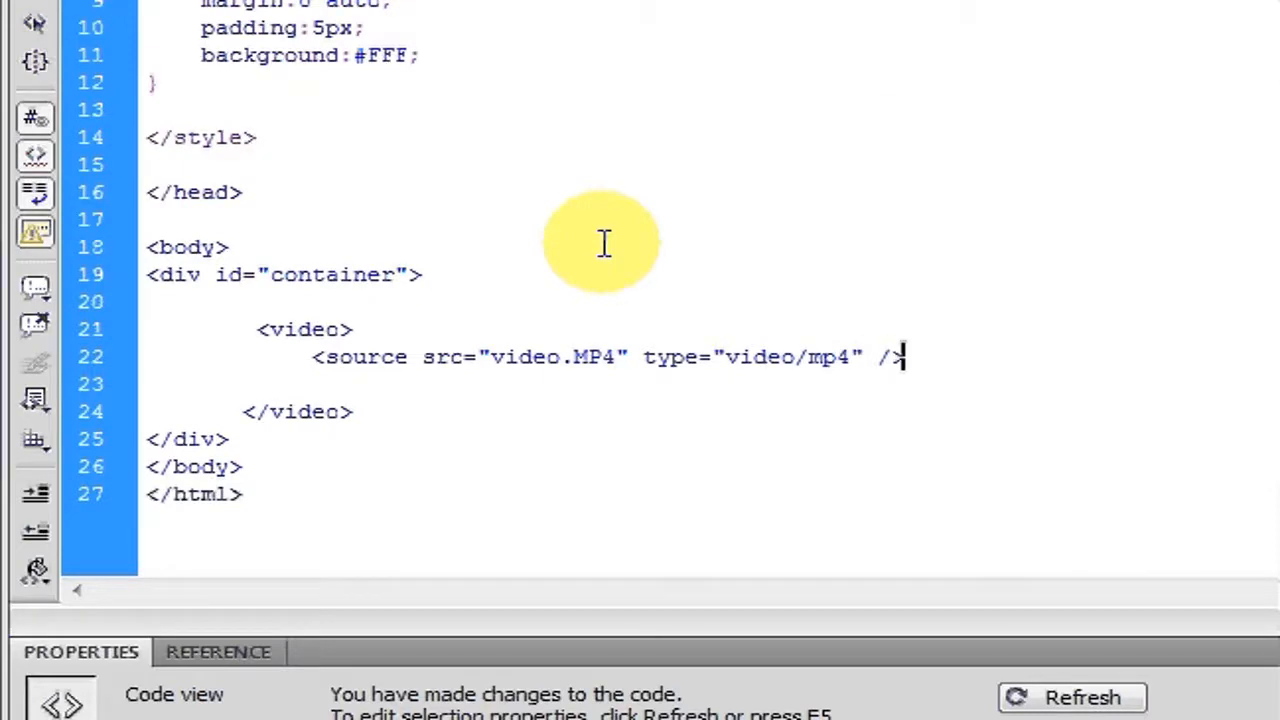
key(Return)
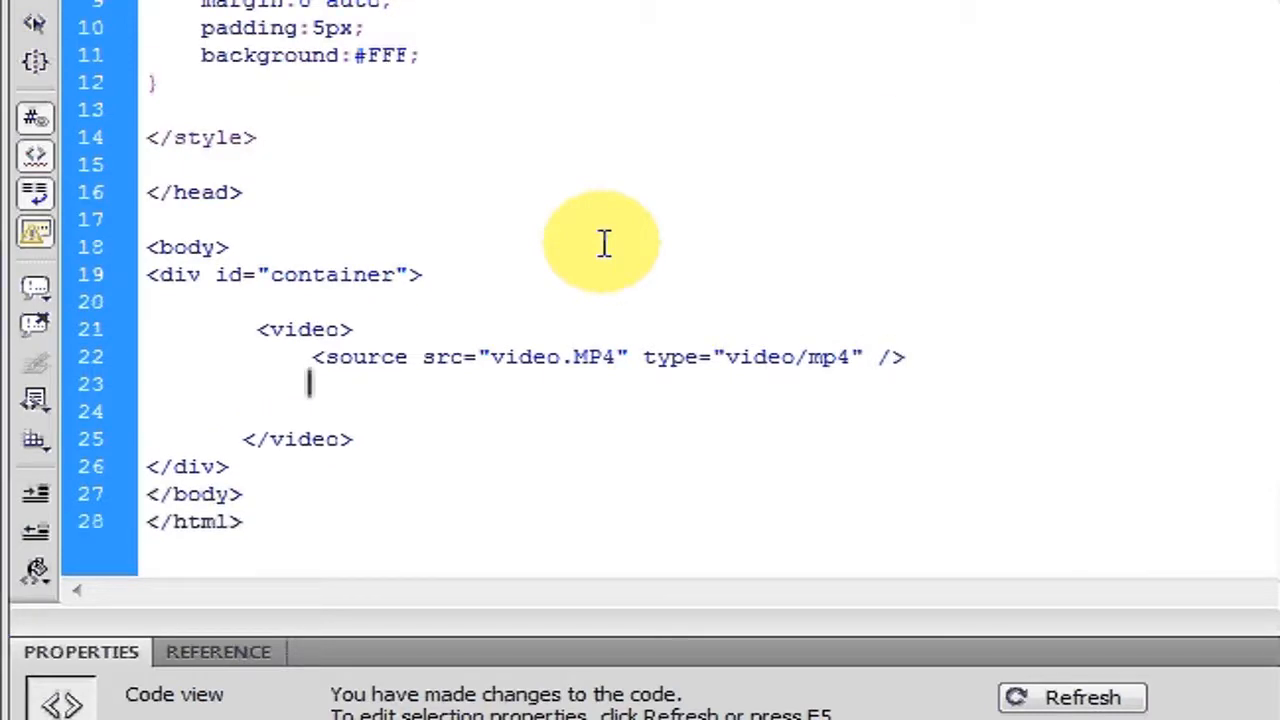
Step: Write a second source <source src="video.OGG" type="video/ogg" /> and settle on the empty line below it
text(<source src="video.OGG" type=")
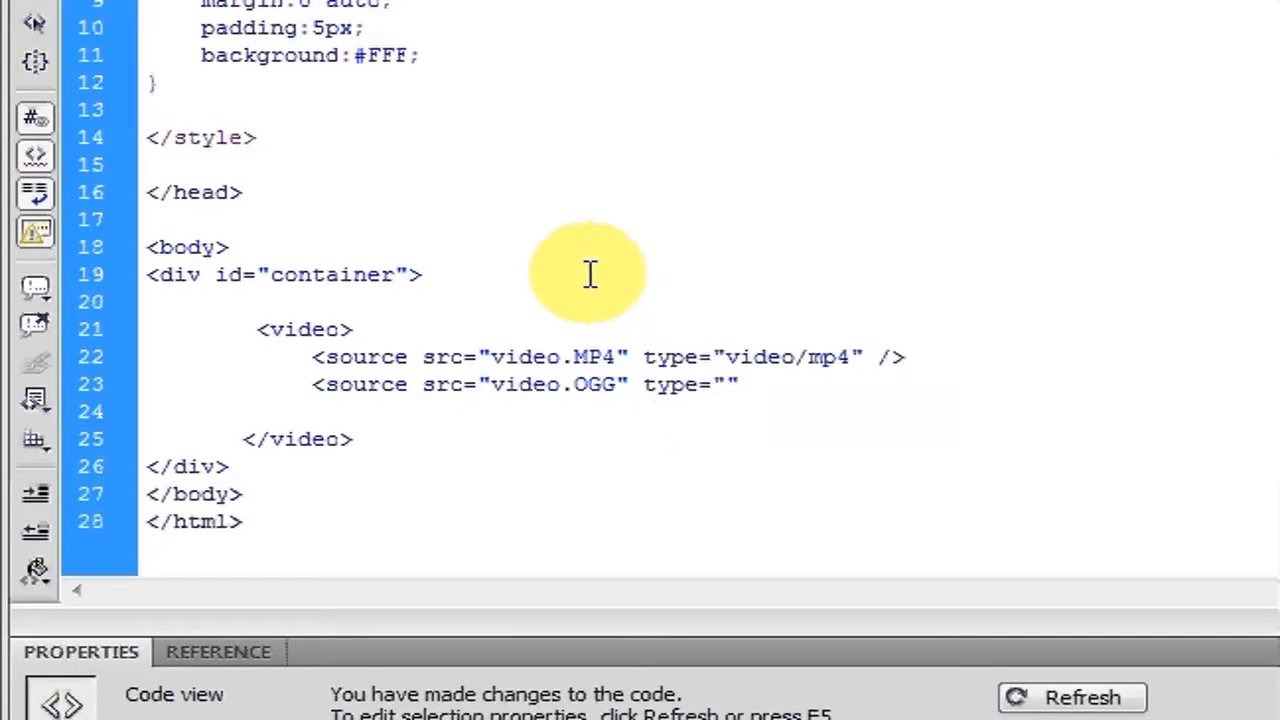
text(vide)
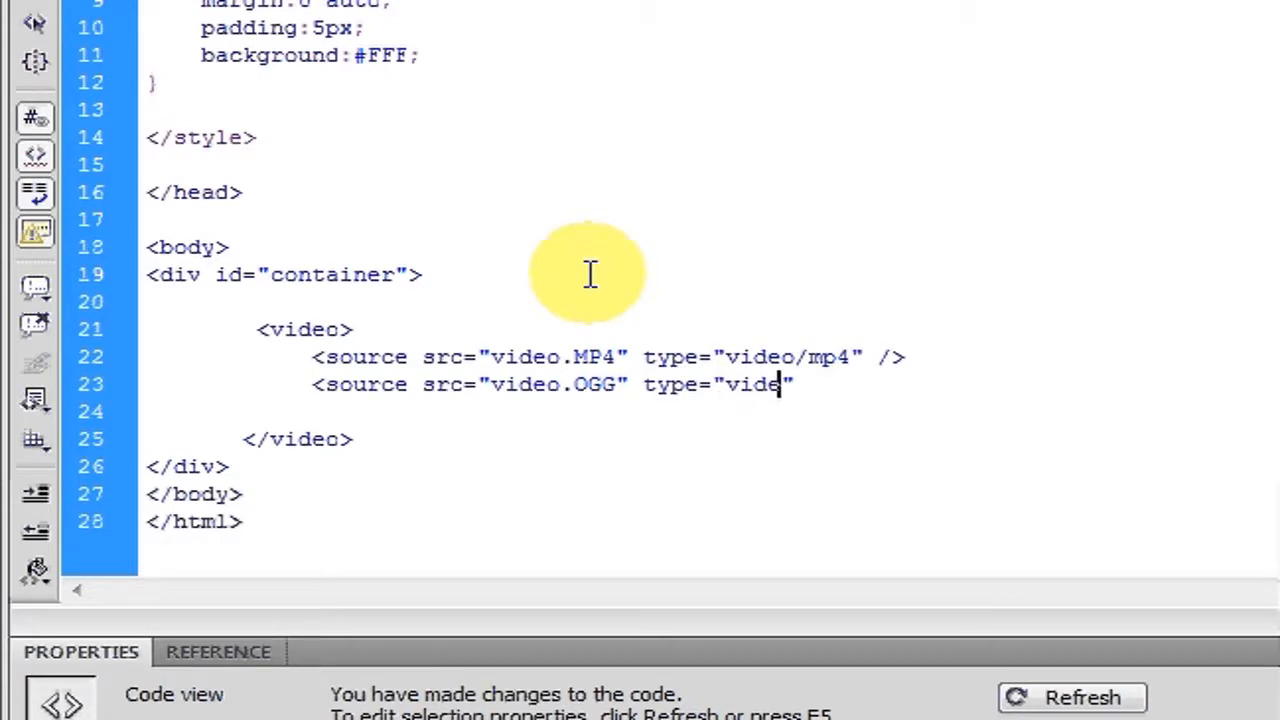
text(o)
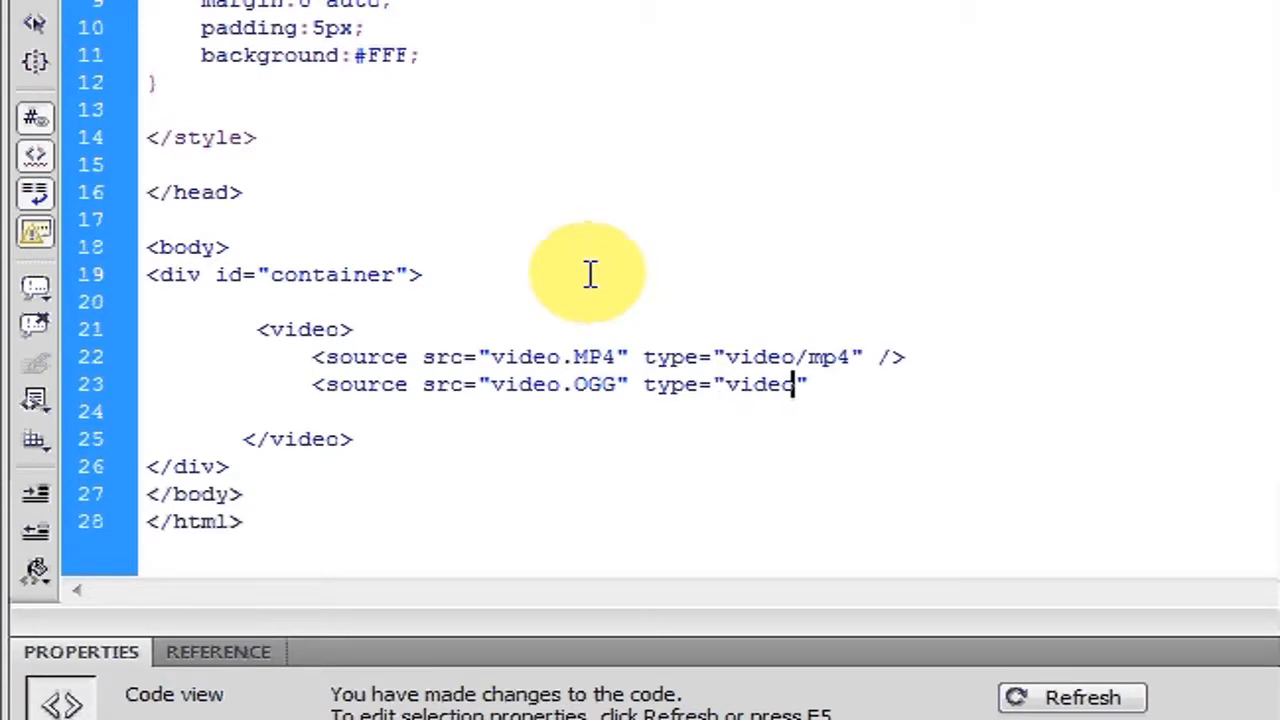
text(/ogg)
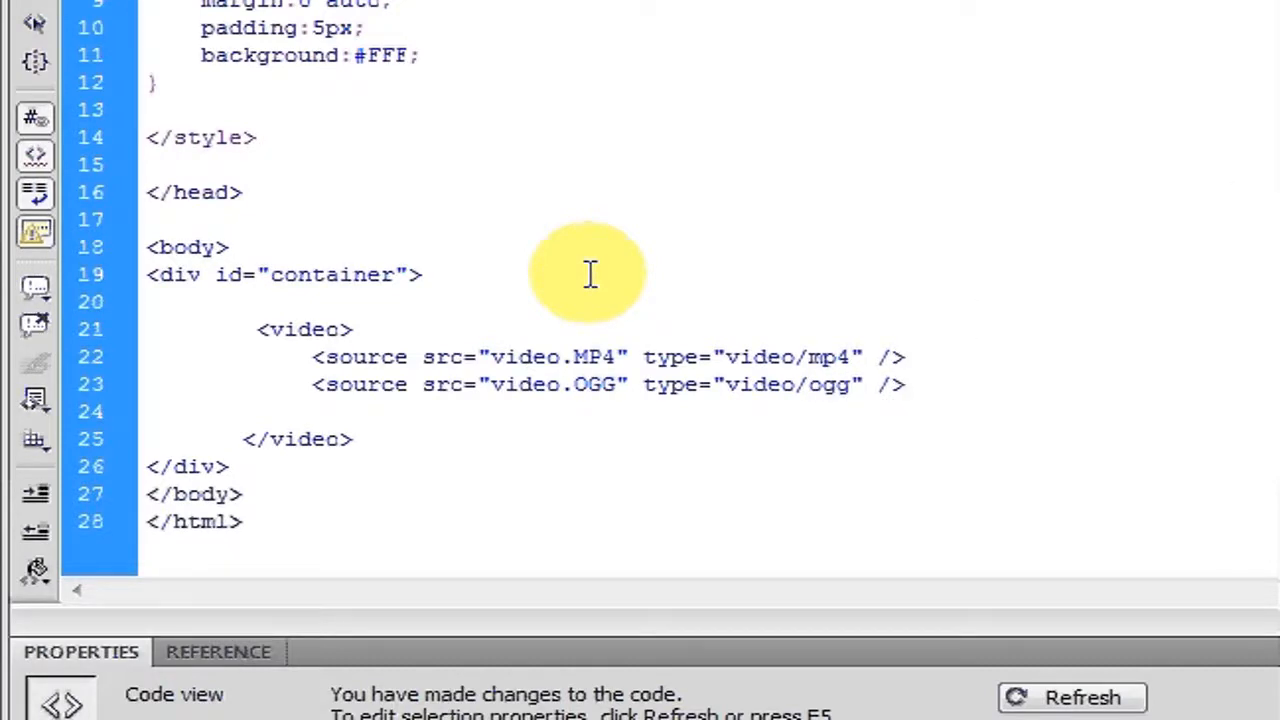
click(896, 384)
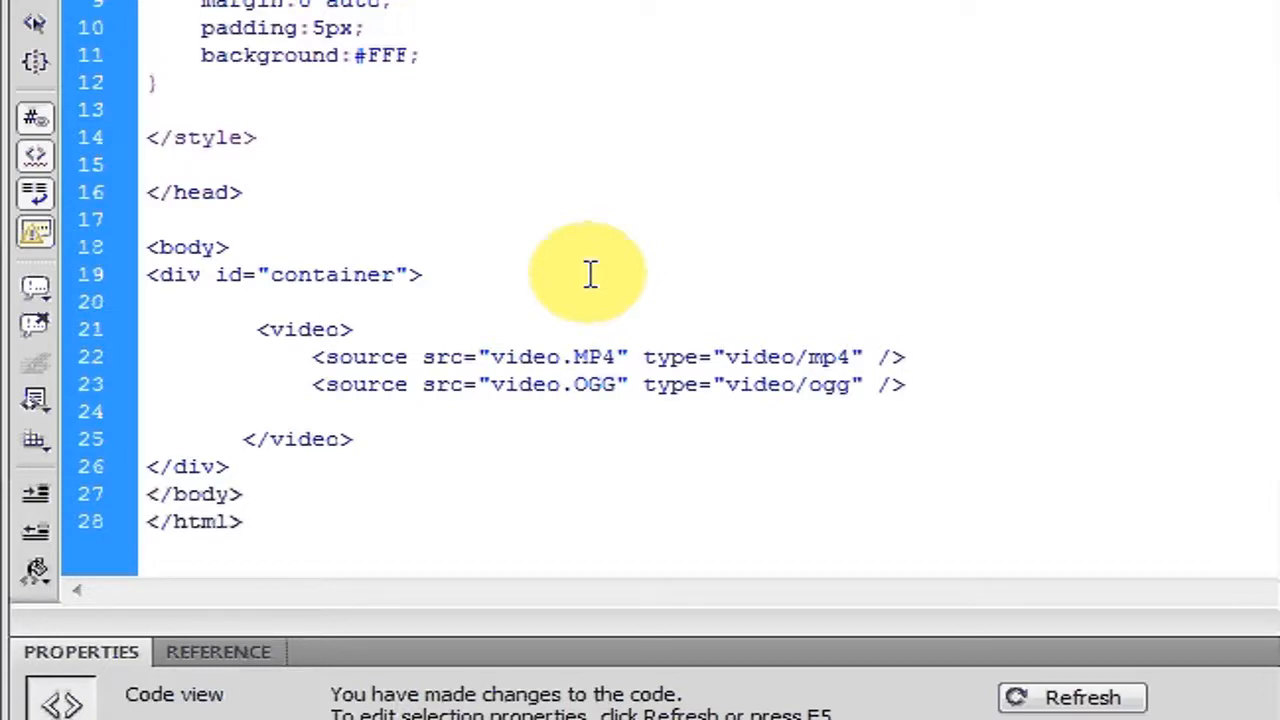
click(900, 356)
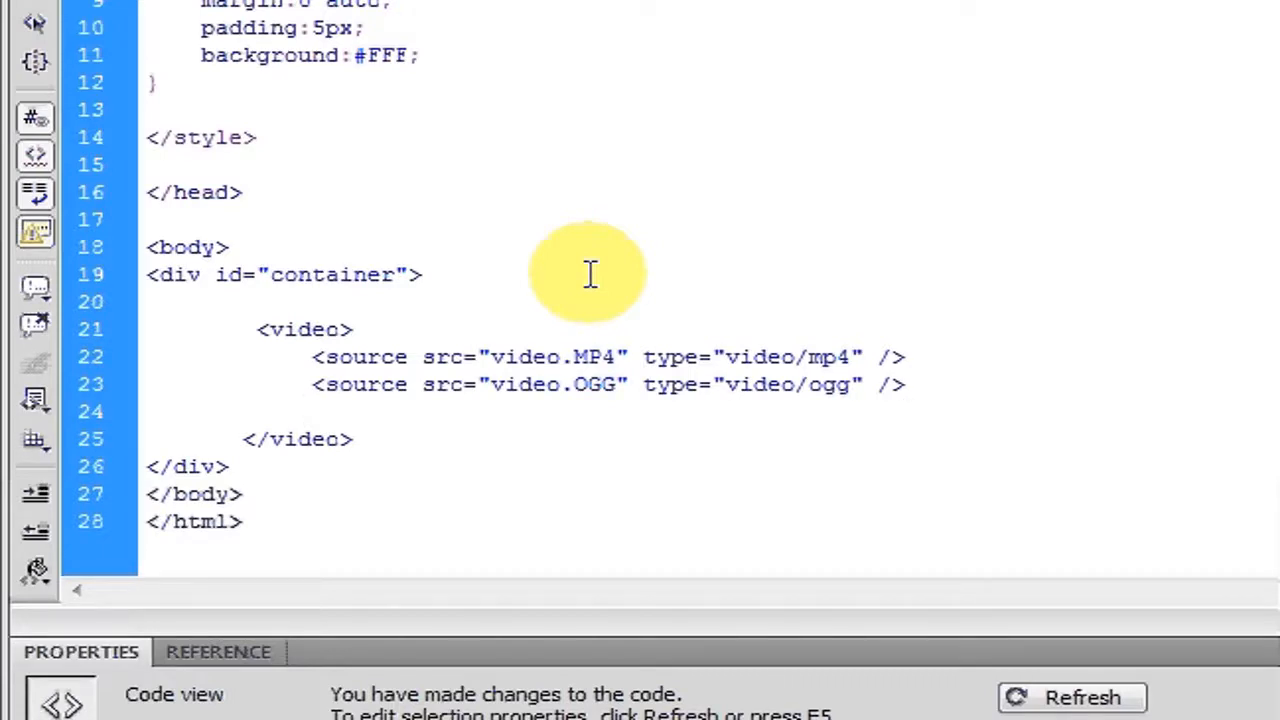
click(310, 410)
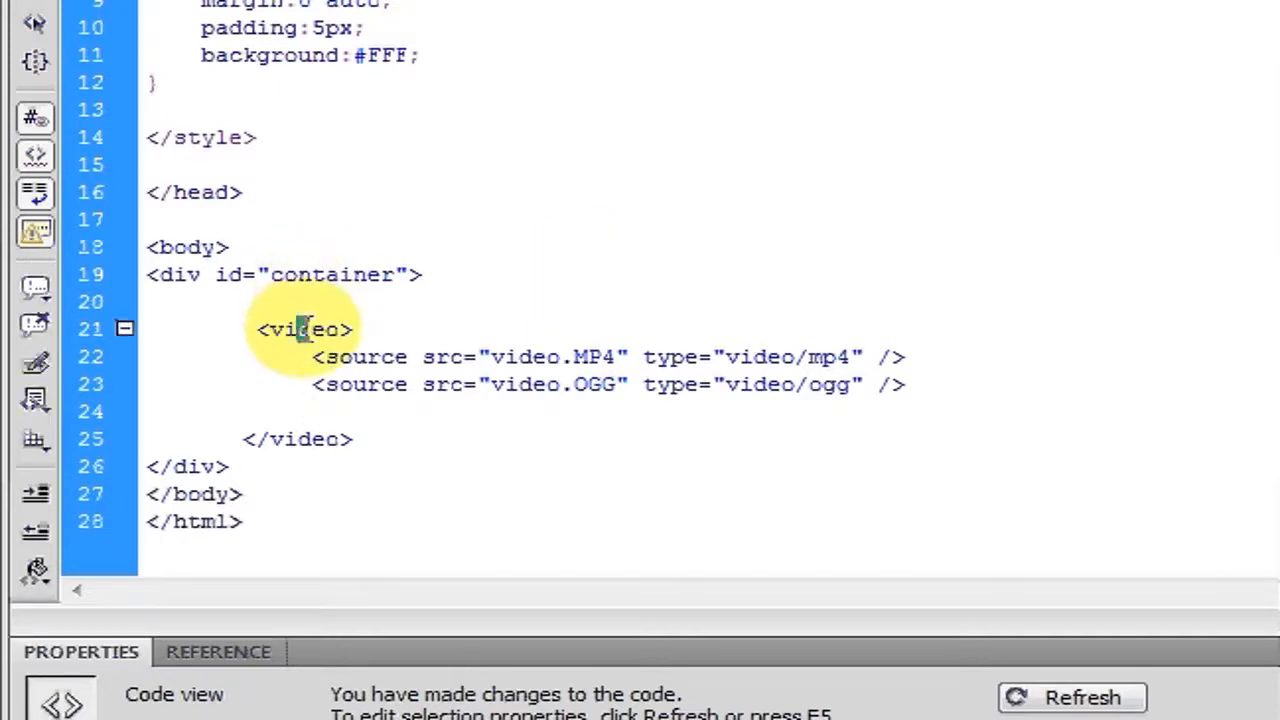
drag(310, 330, 350, 384)
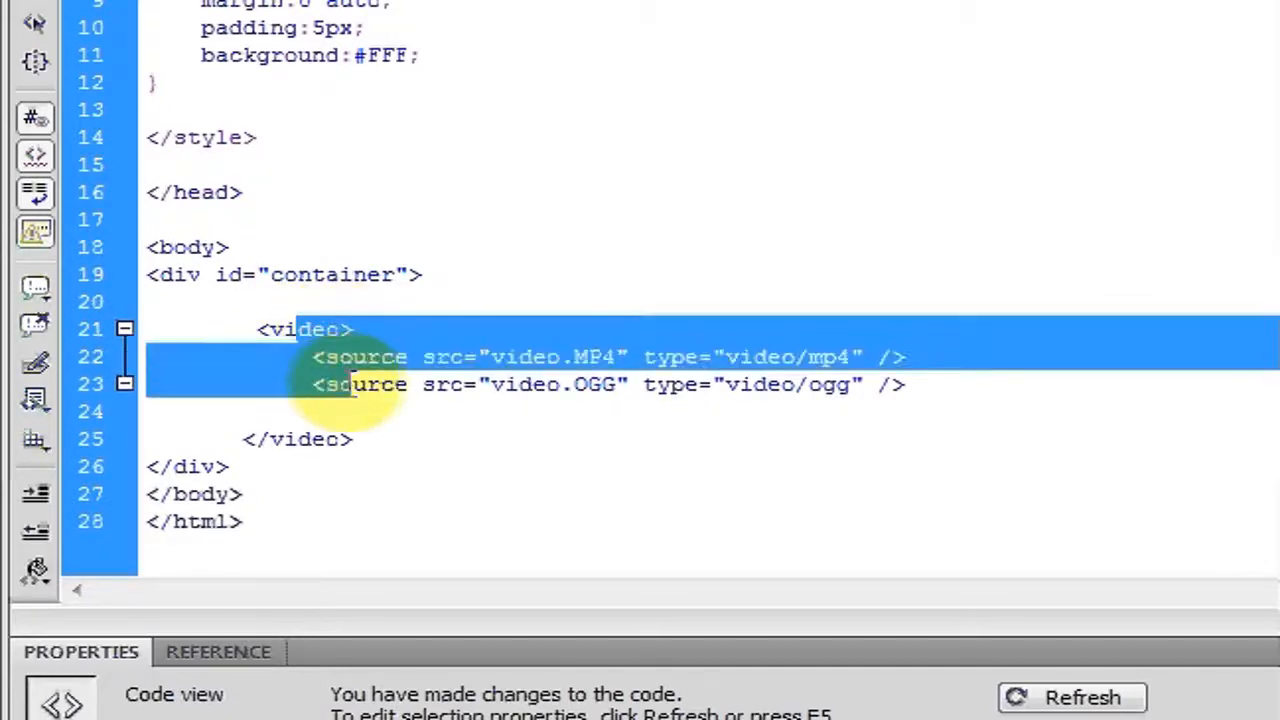
click(310, 410)
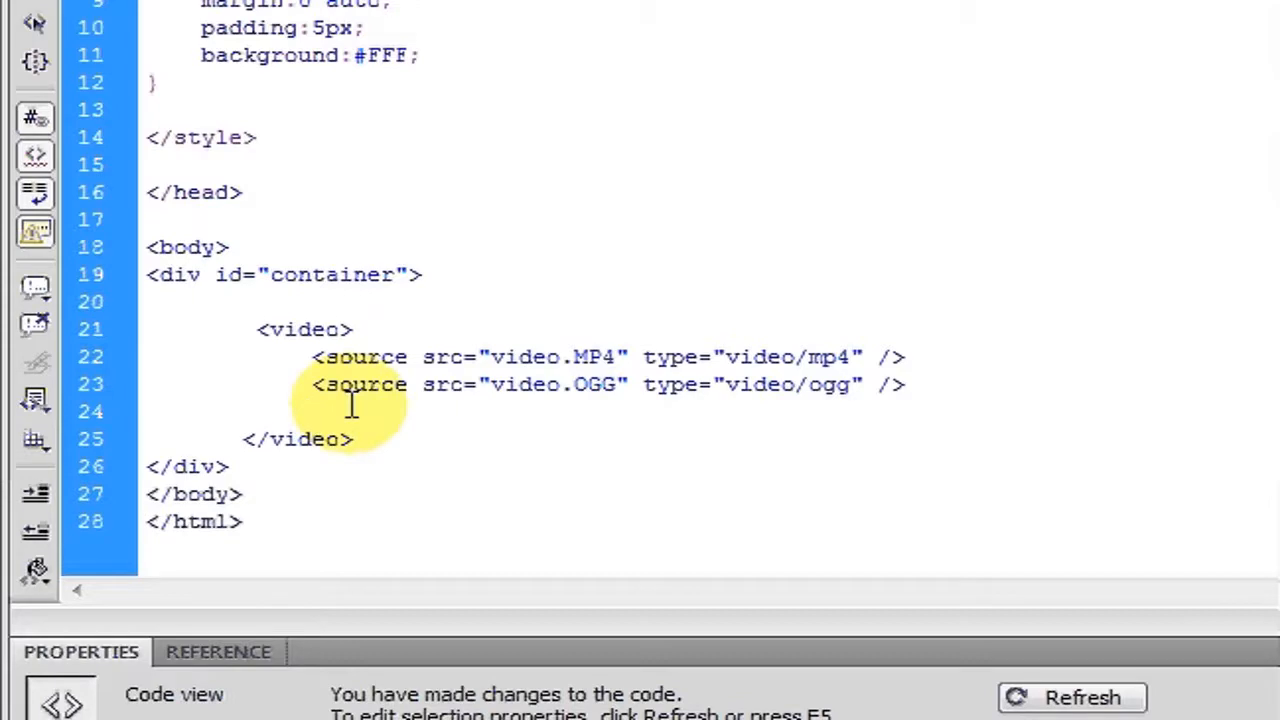
Step: Write the fallback text "your browser cant play html5 videos" under the two sources
text(your bro)
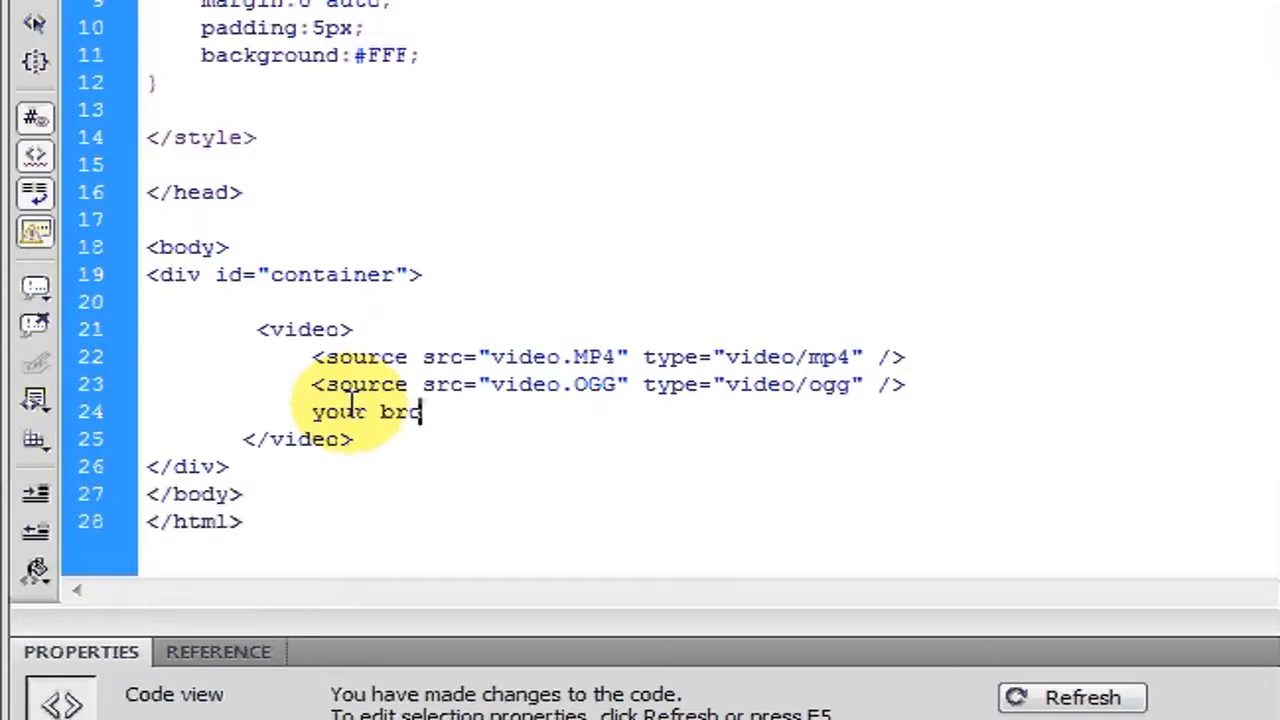
text(wser)
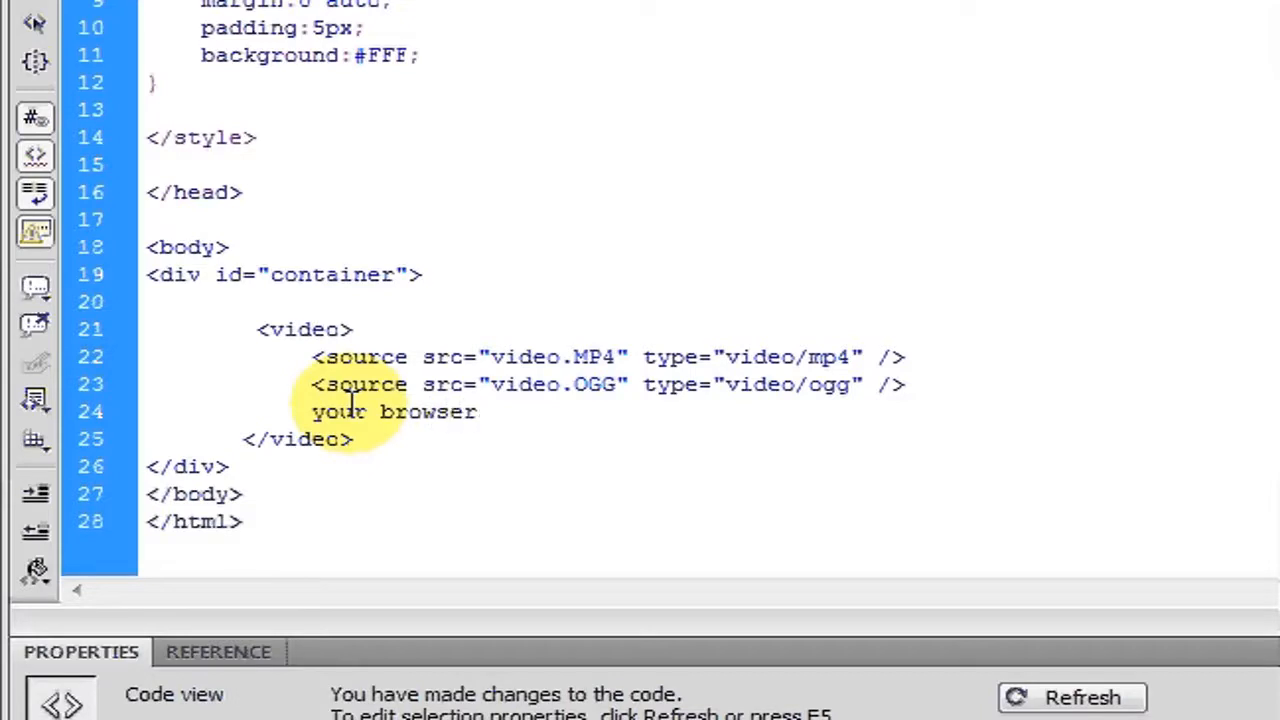
text(cant pla)
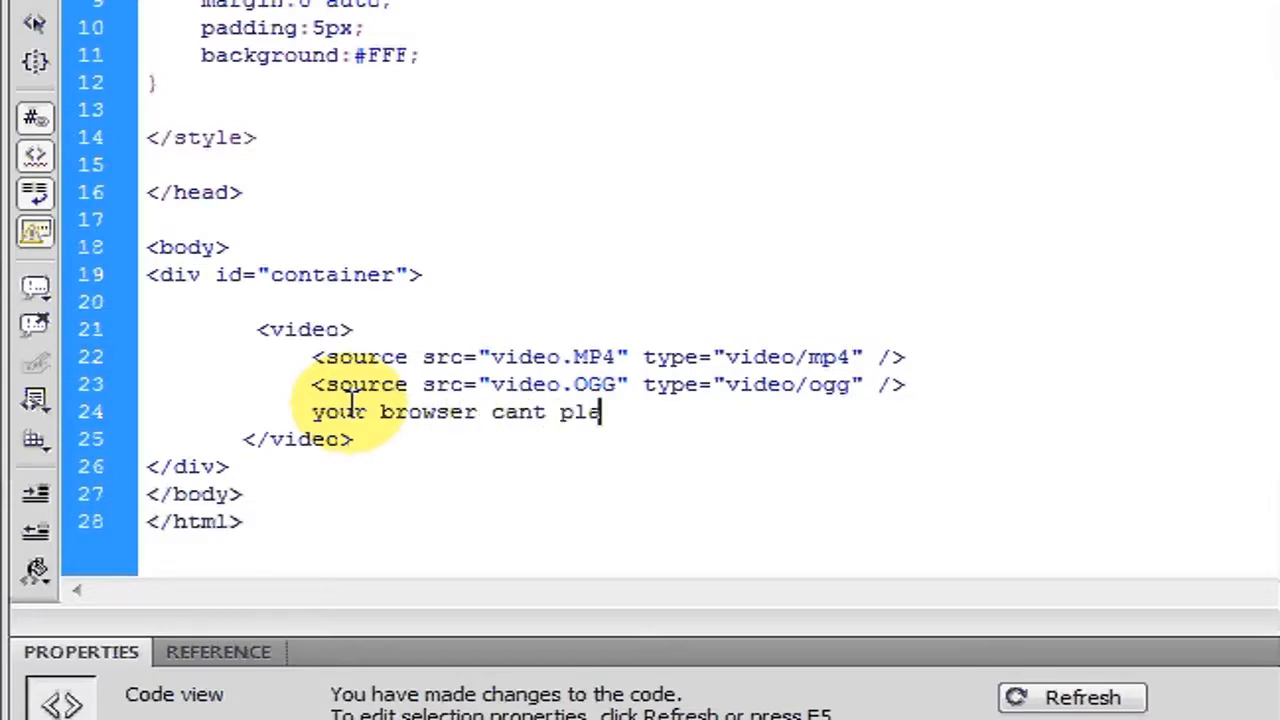
text(y html)
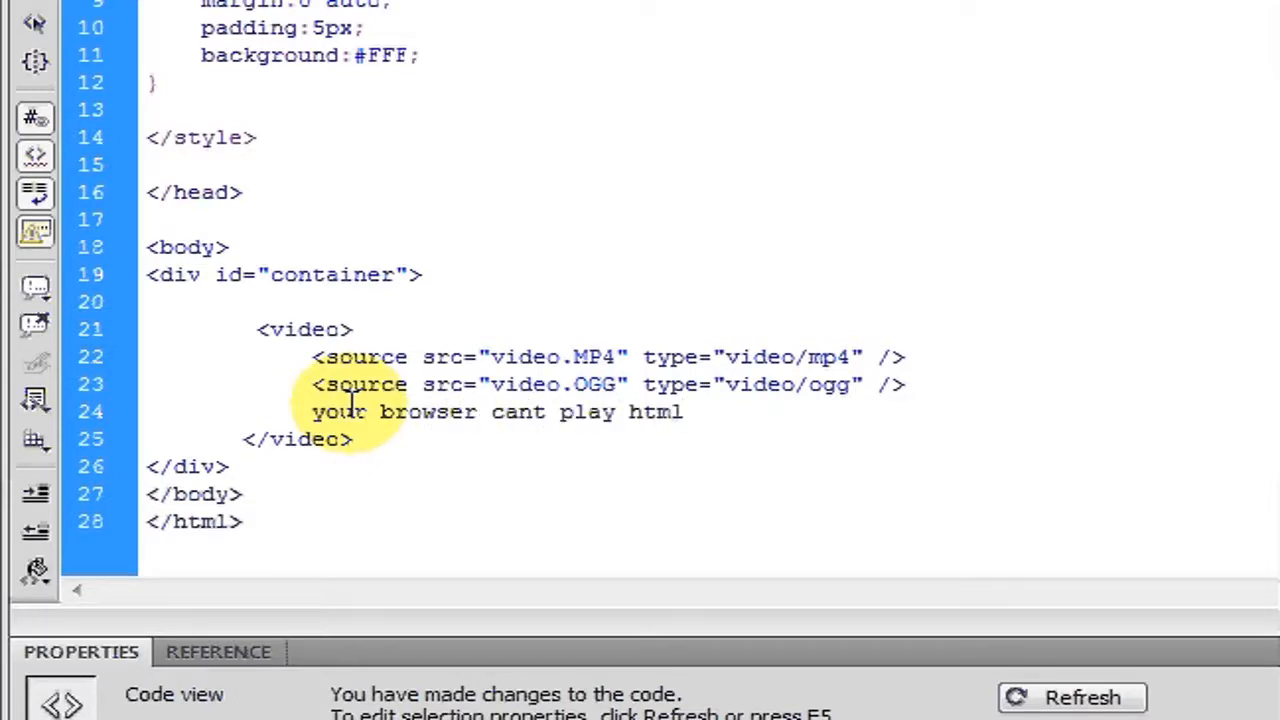
text(5 vi)
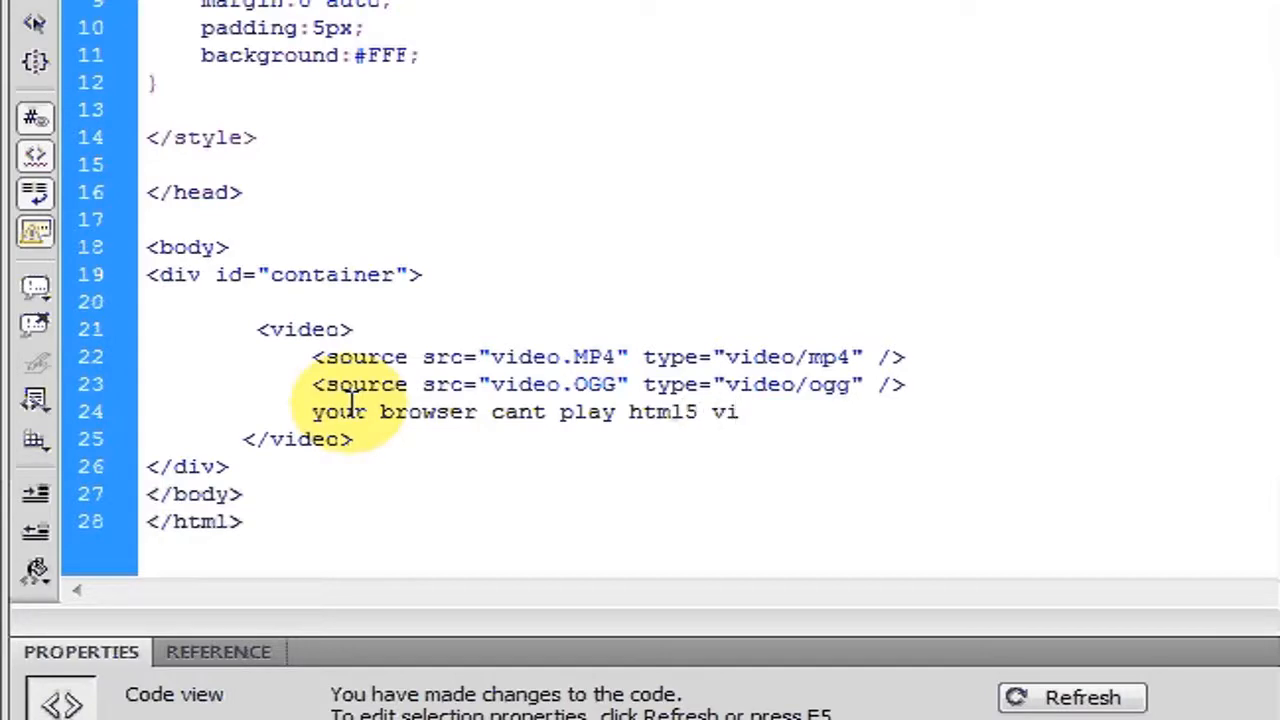
text(deos)
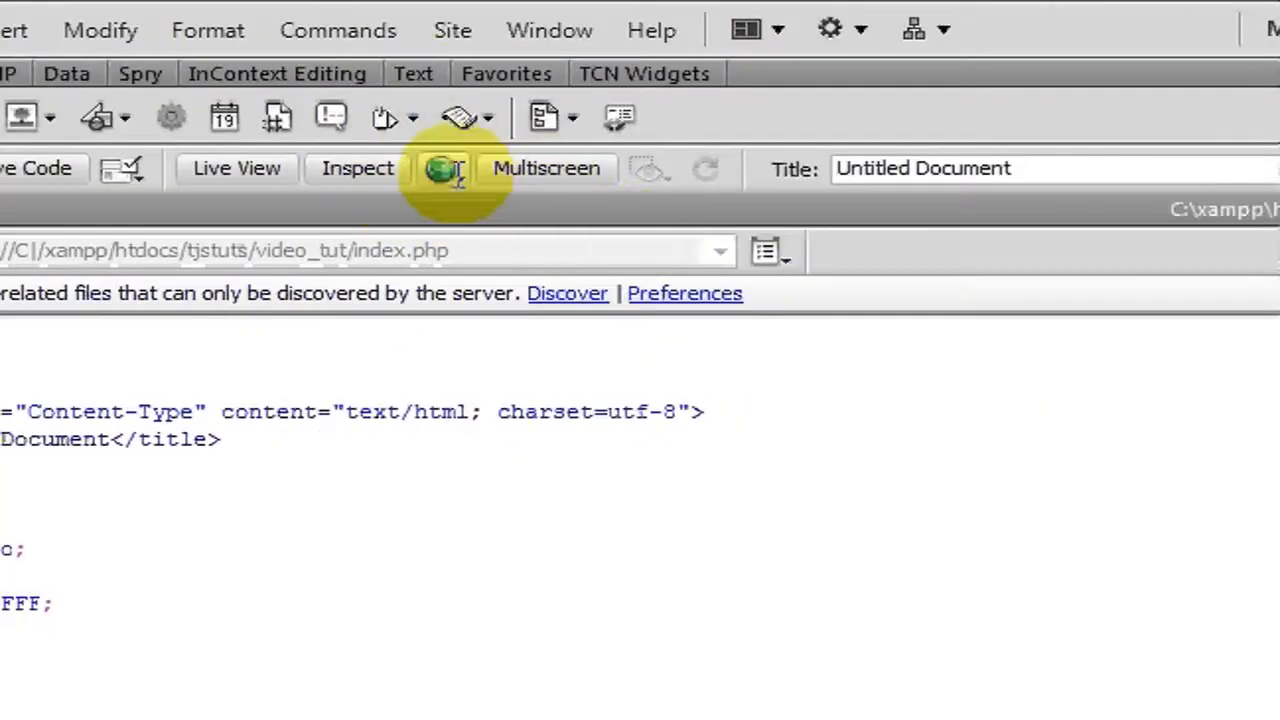
Step: Preview the page in a web browser from the Document toolbar
click(444, 168)
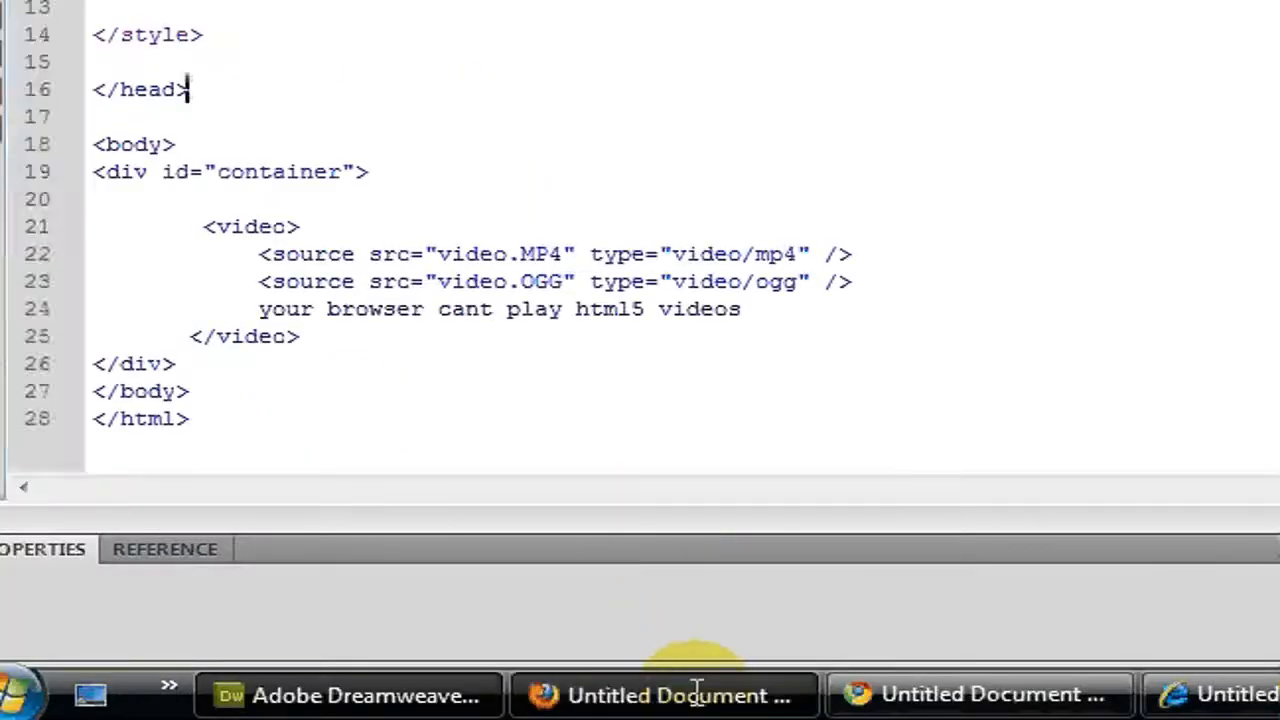
click(664, 696)
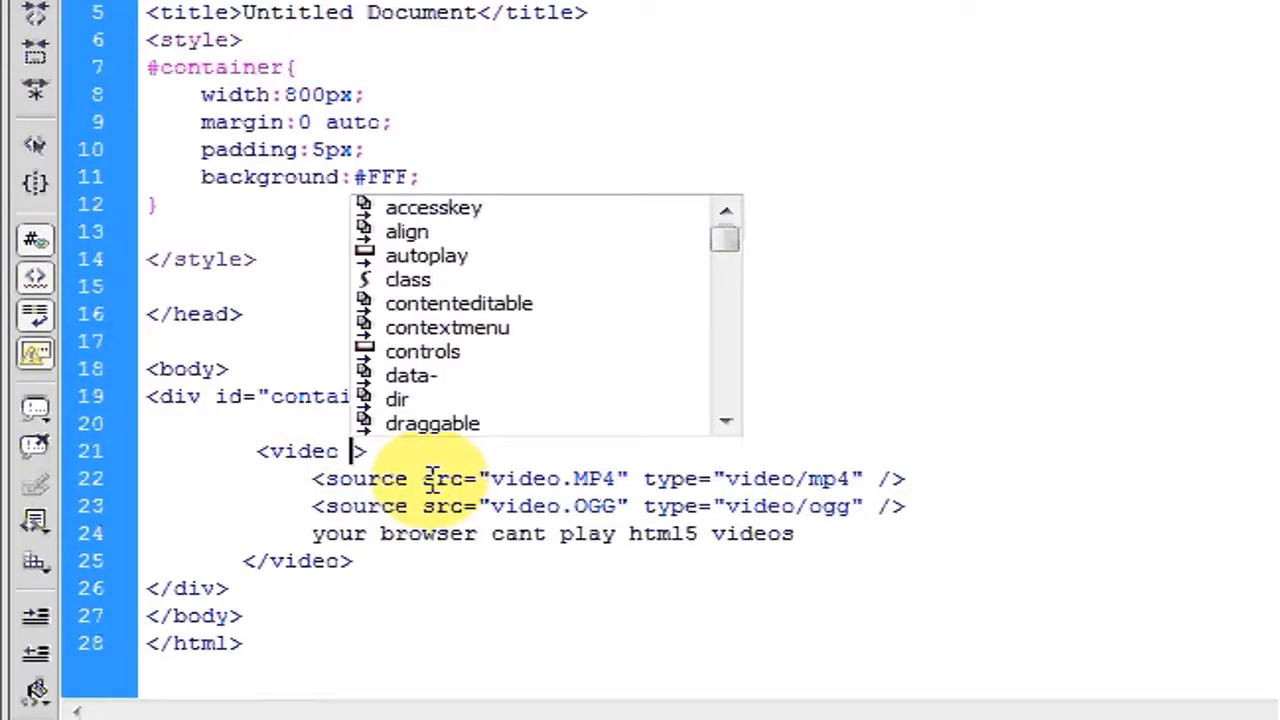
Step: Give the video tag a controls attribute and width="500"
text(co)
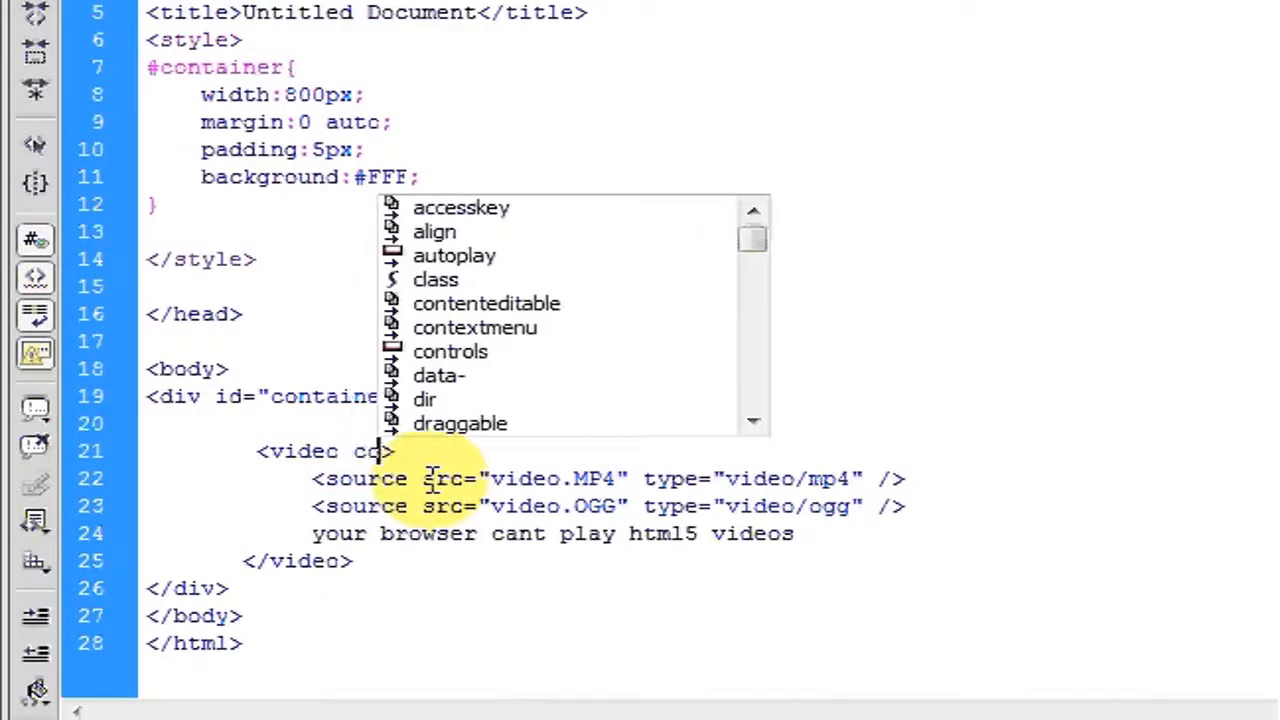
click(450, 352)
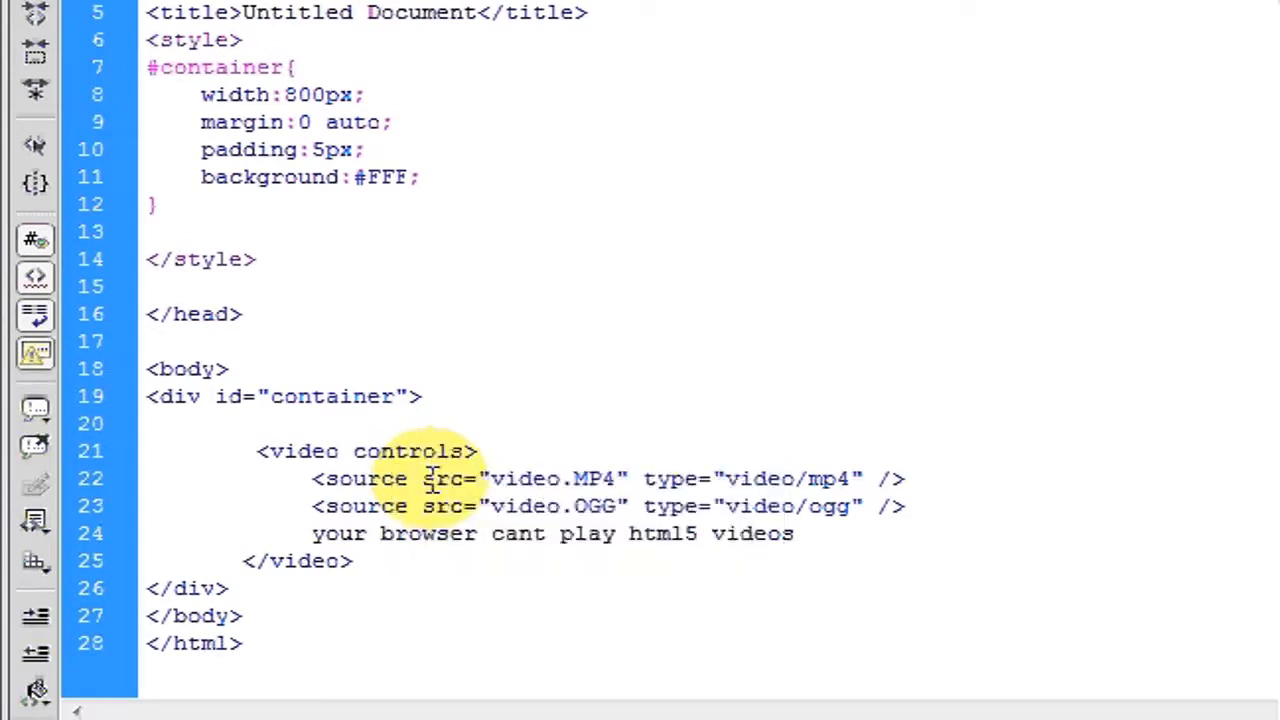
text(width=")
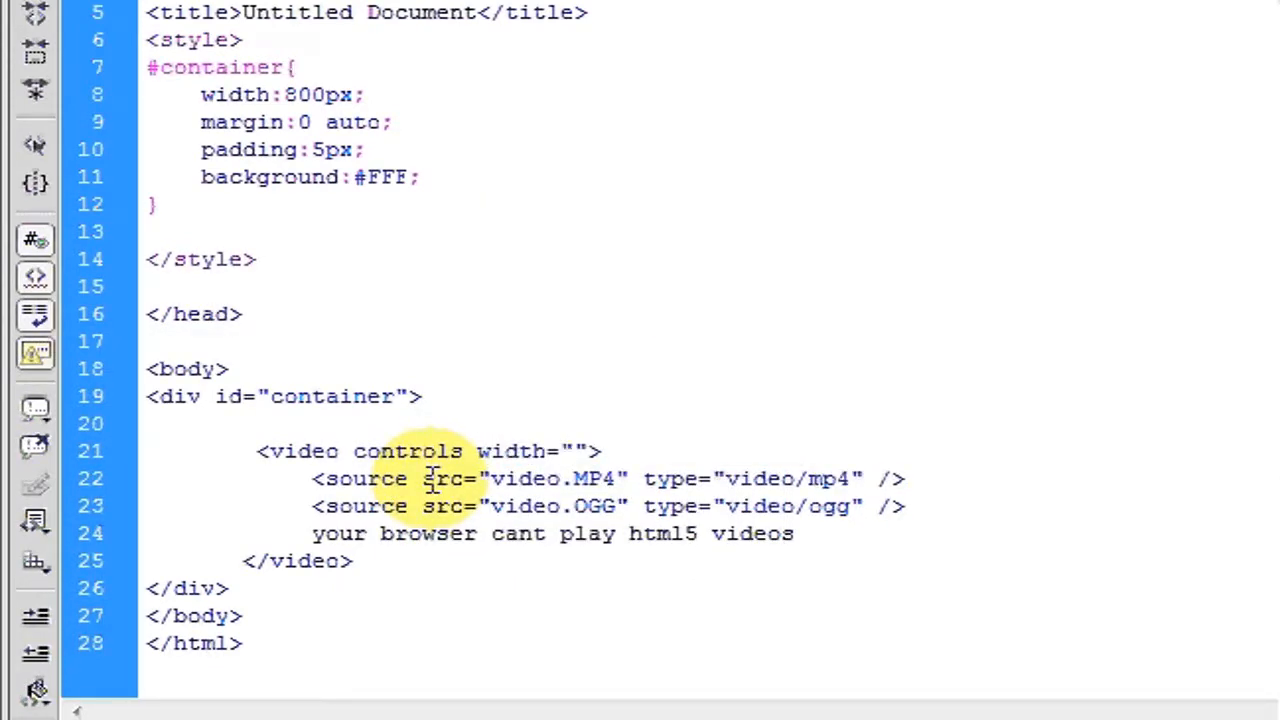
text(500)
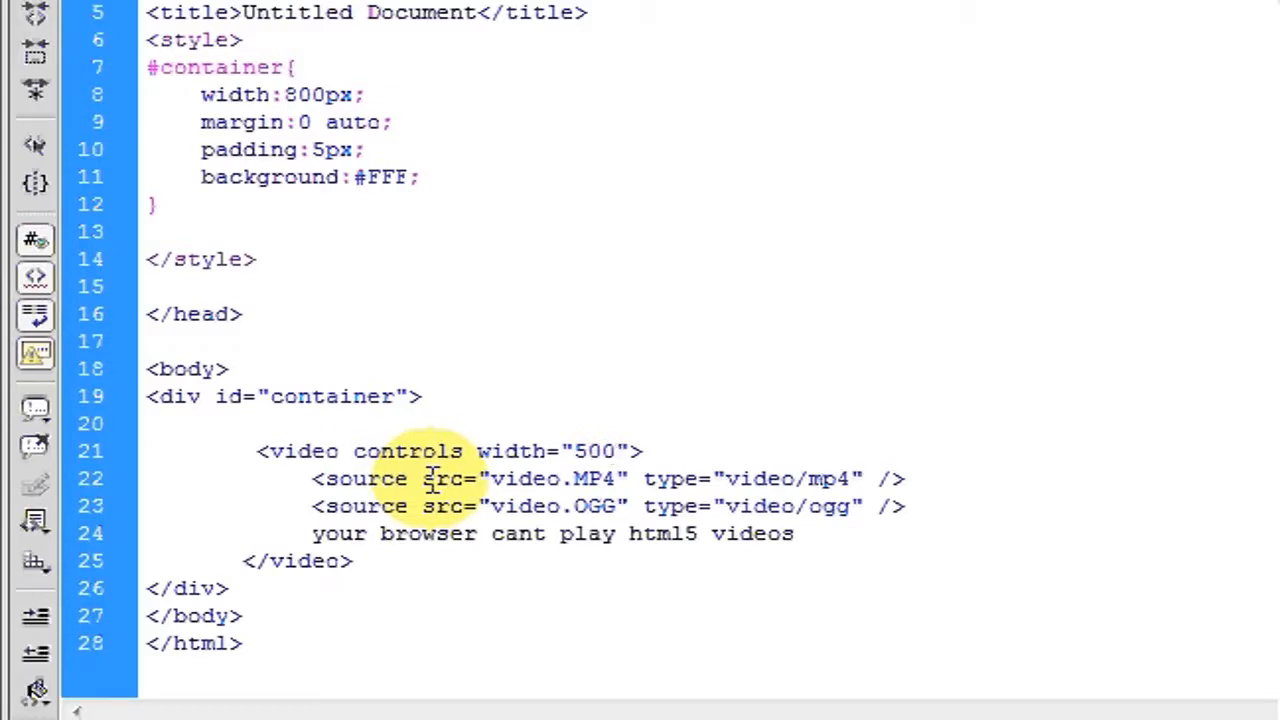
click(624, 452)
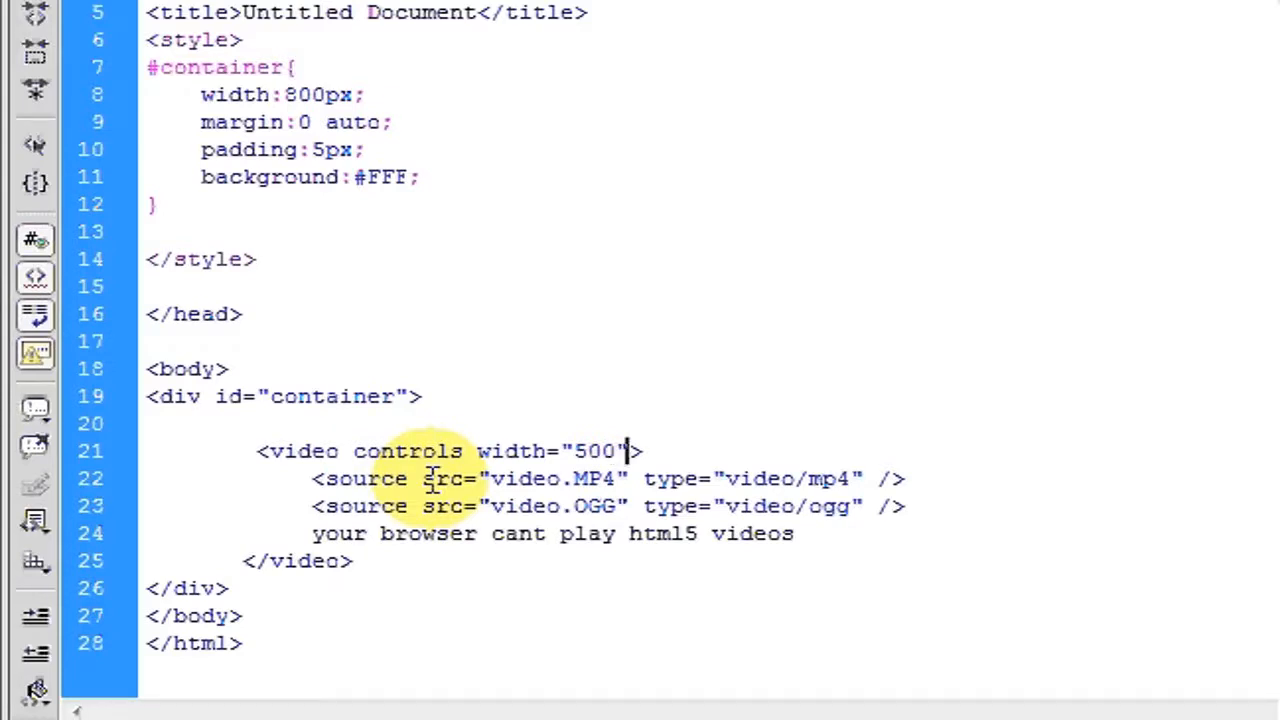